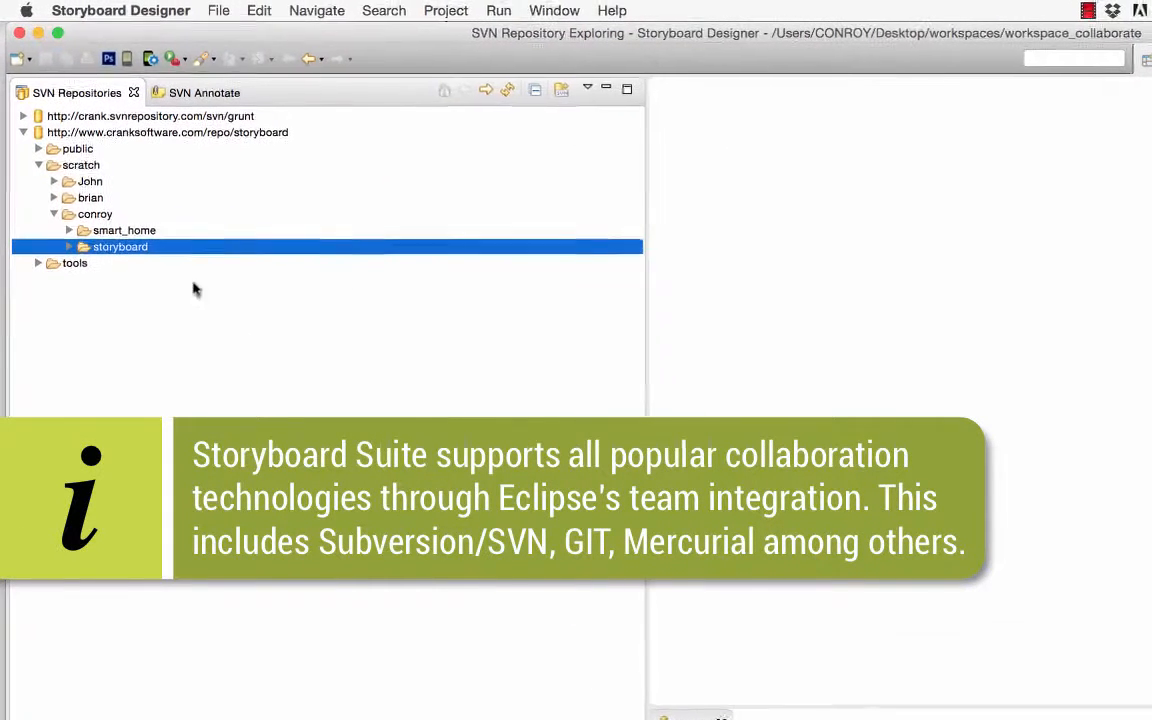
Step: Check out the repository's storyboard folder as the workspace project 'storyboard'
right_click(120, 248)
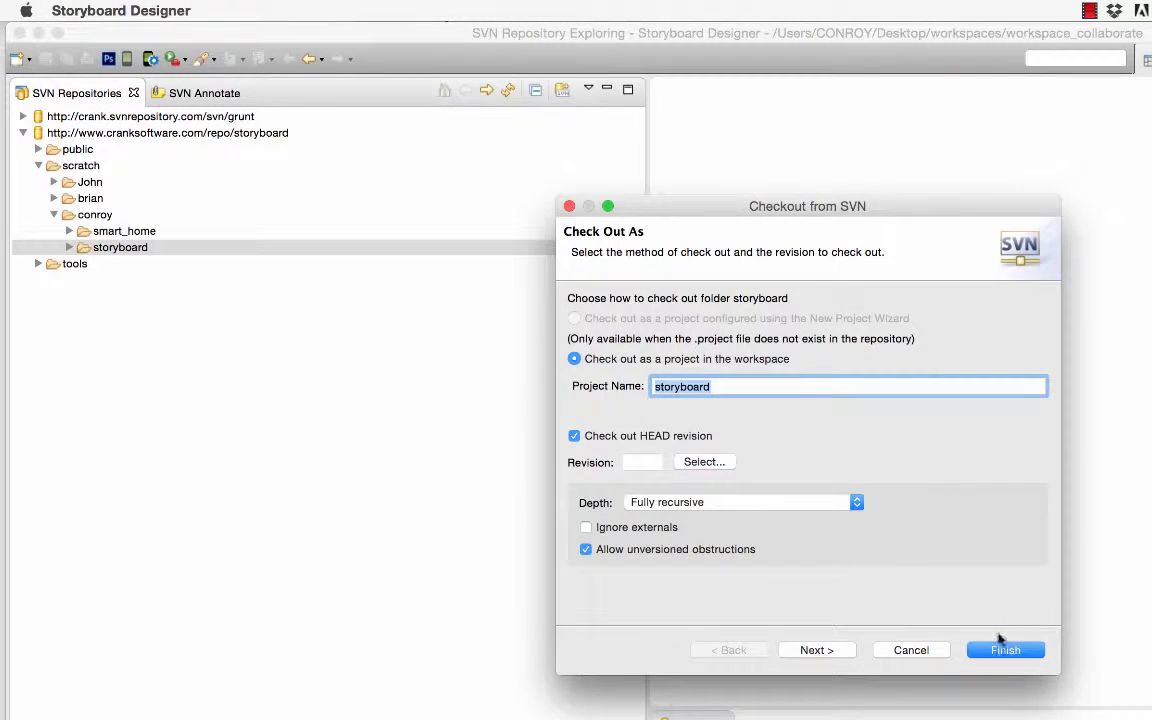
click(1004, 650)
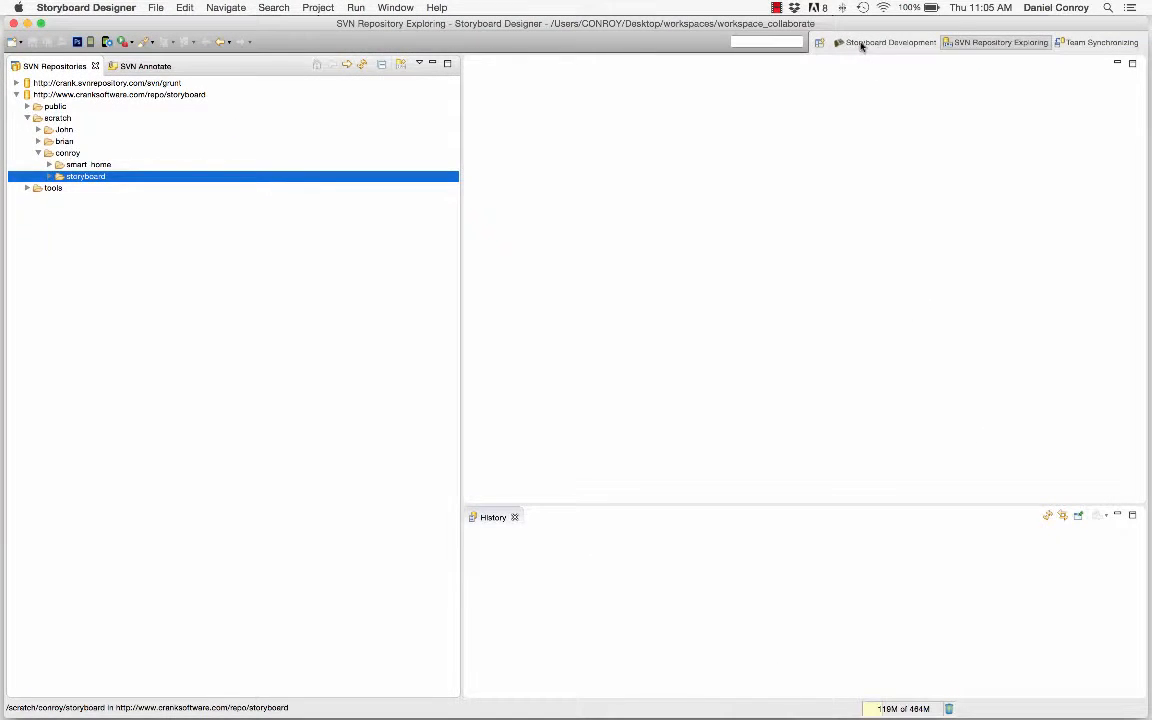
Step: Show storyboard.gde's sb_suite_layer controls in Storyboard Development and select the background control
click(884, 42)
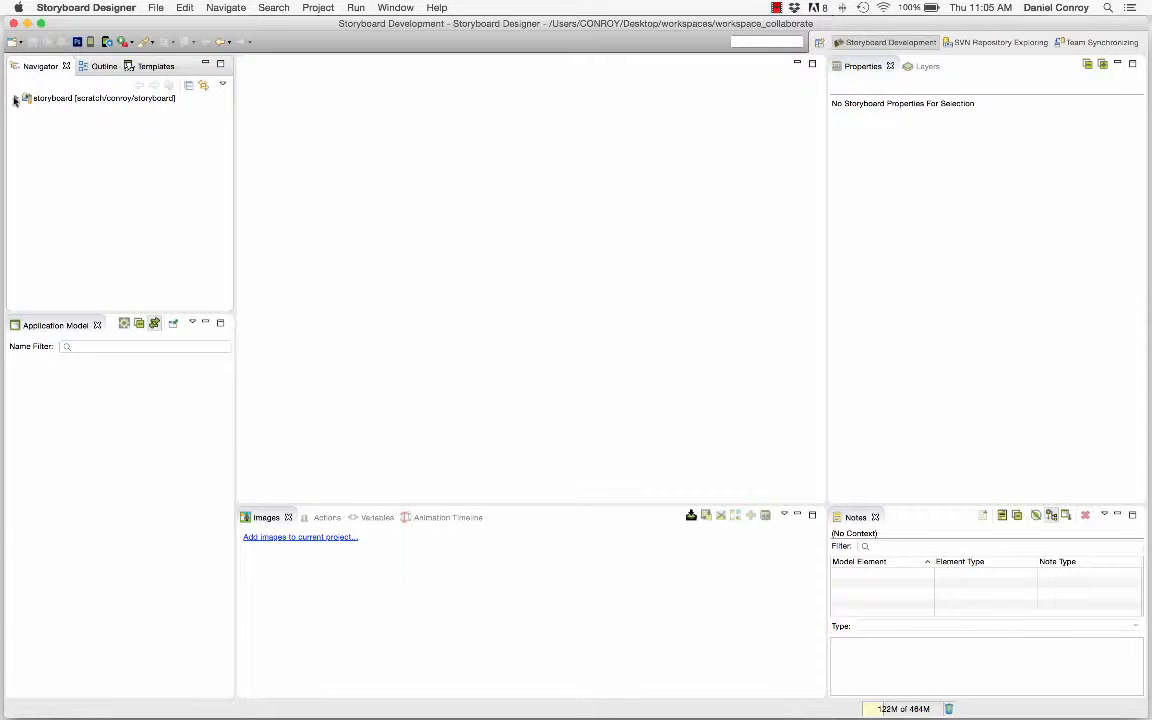
click(16, 98)
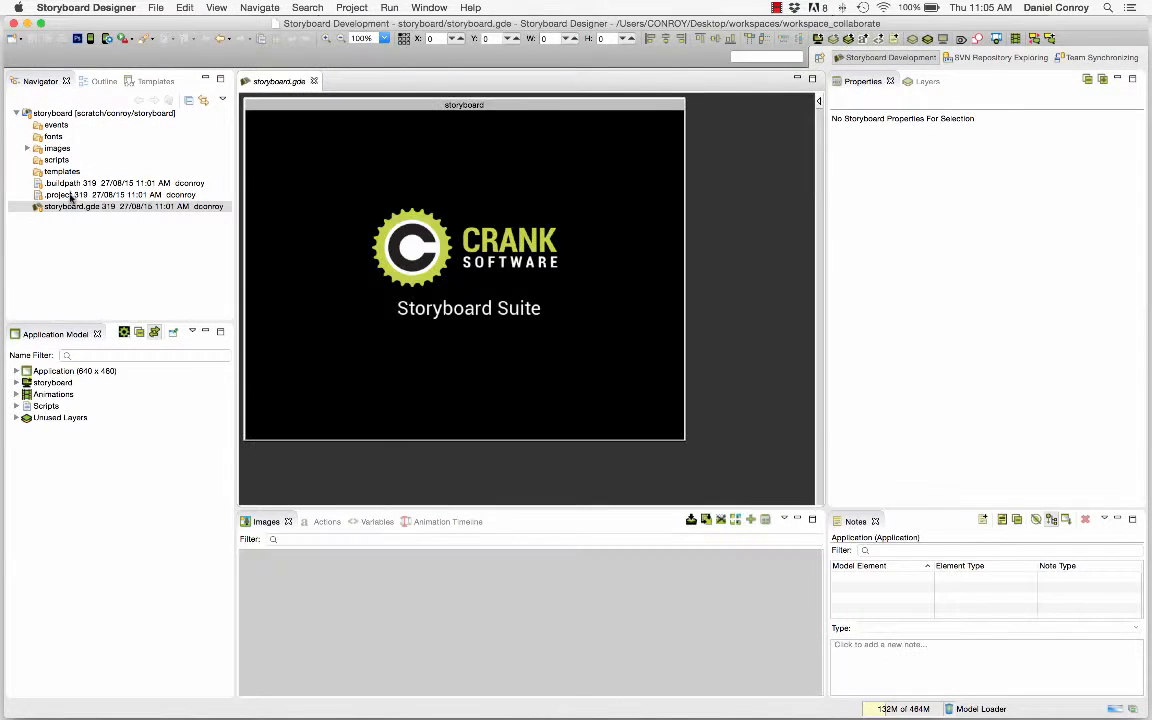
click(266, 520)
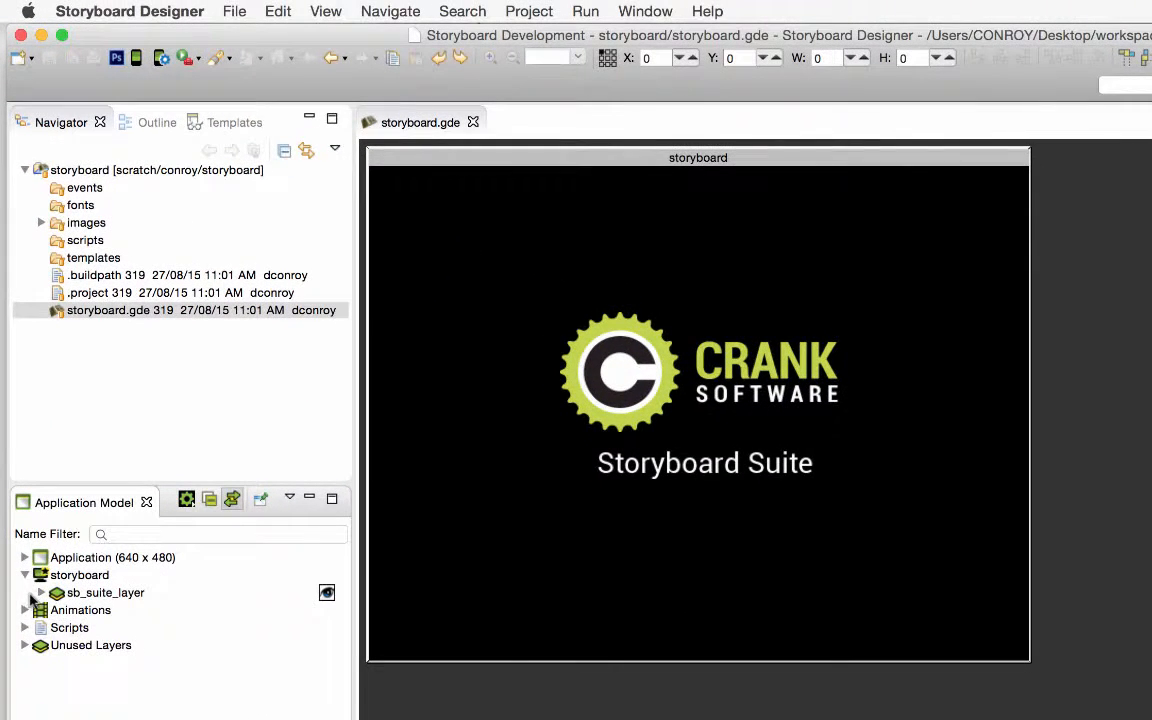
click(40, 592)
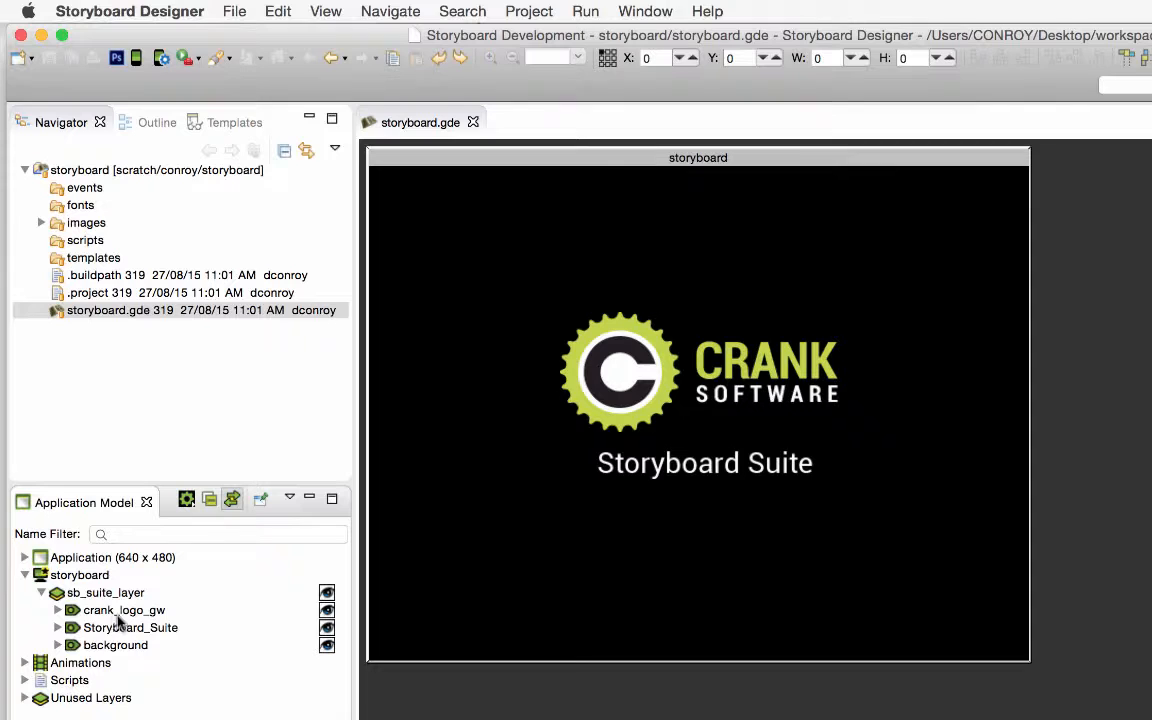
click(132, 628)
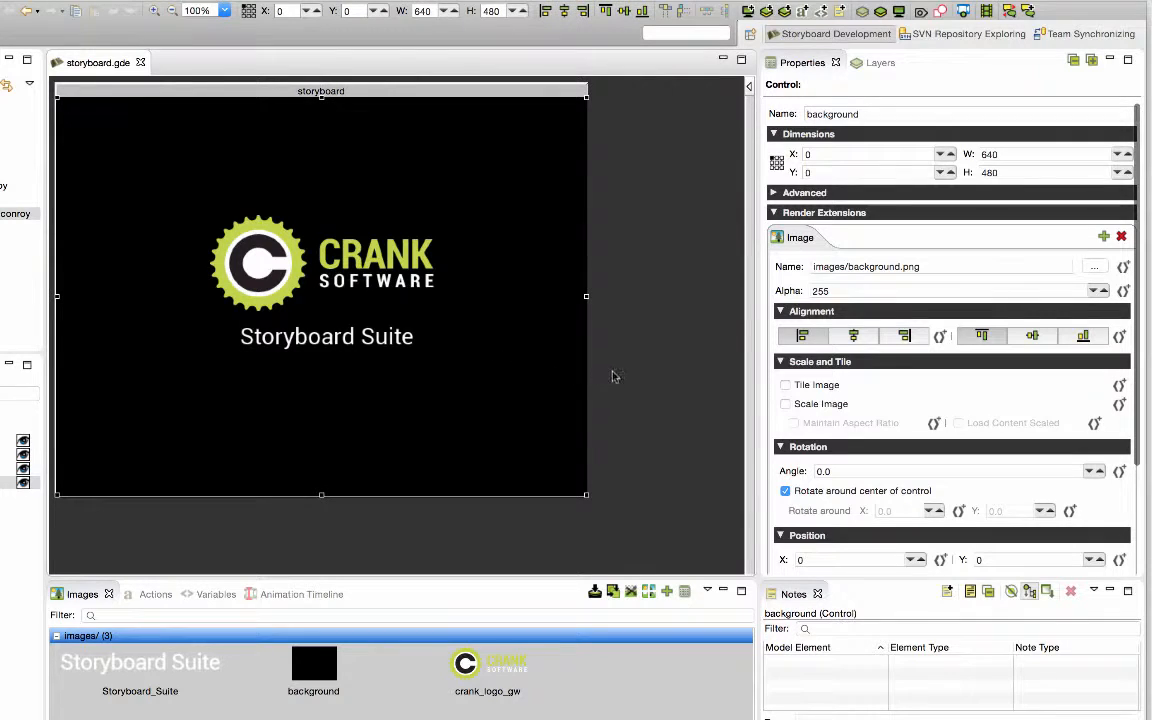
Step: Add a Fill render extension to the background control to make it white
click(1104, 236)
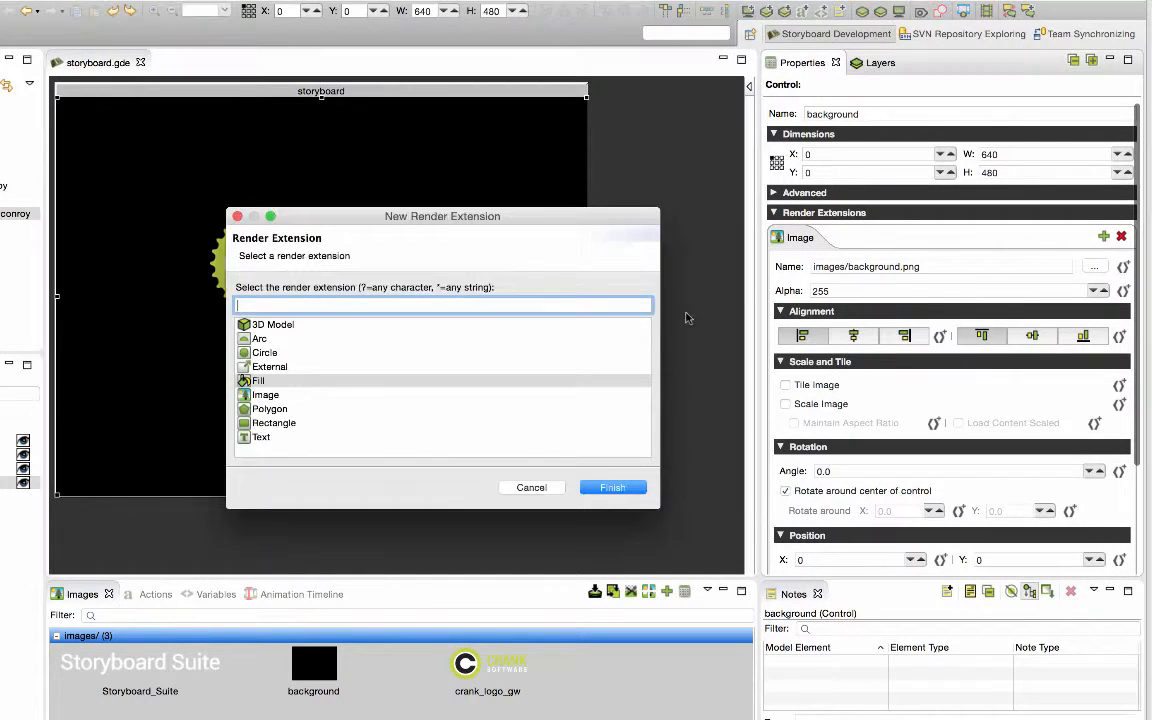
click(612, 488)
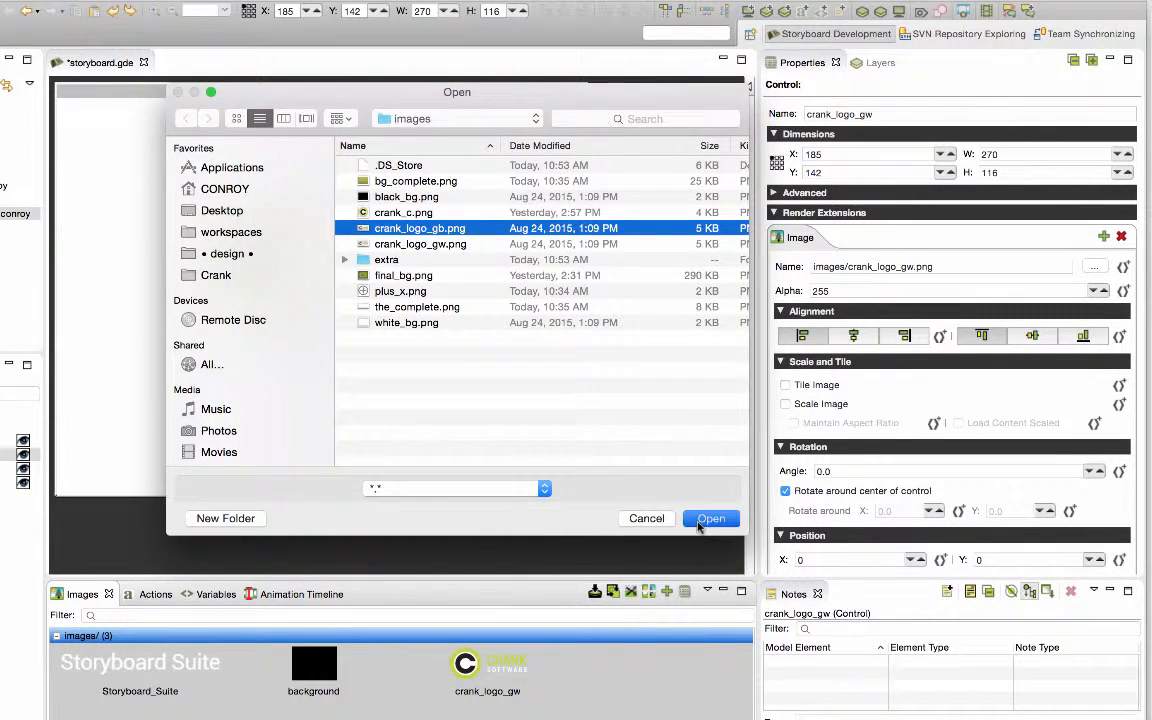
Step: Import crank_logo_gb.png and set it as the crank_logo_gw control's image
click(712, 518)
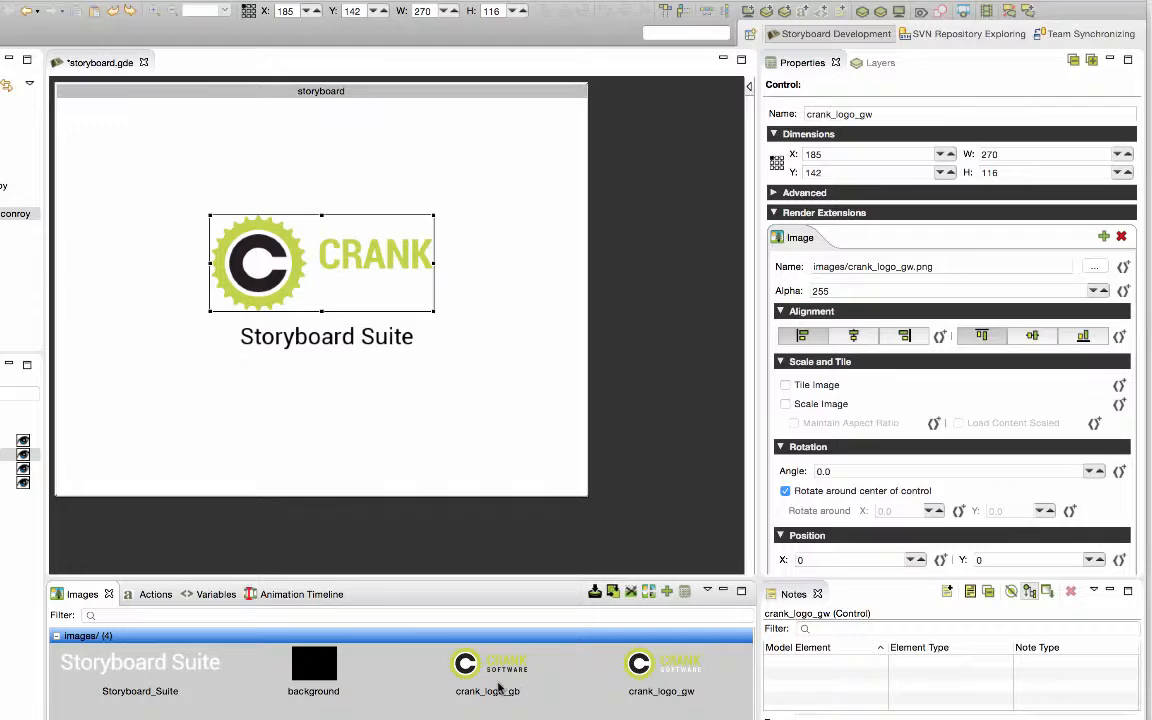
click(488, 668)
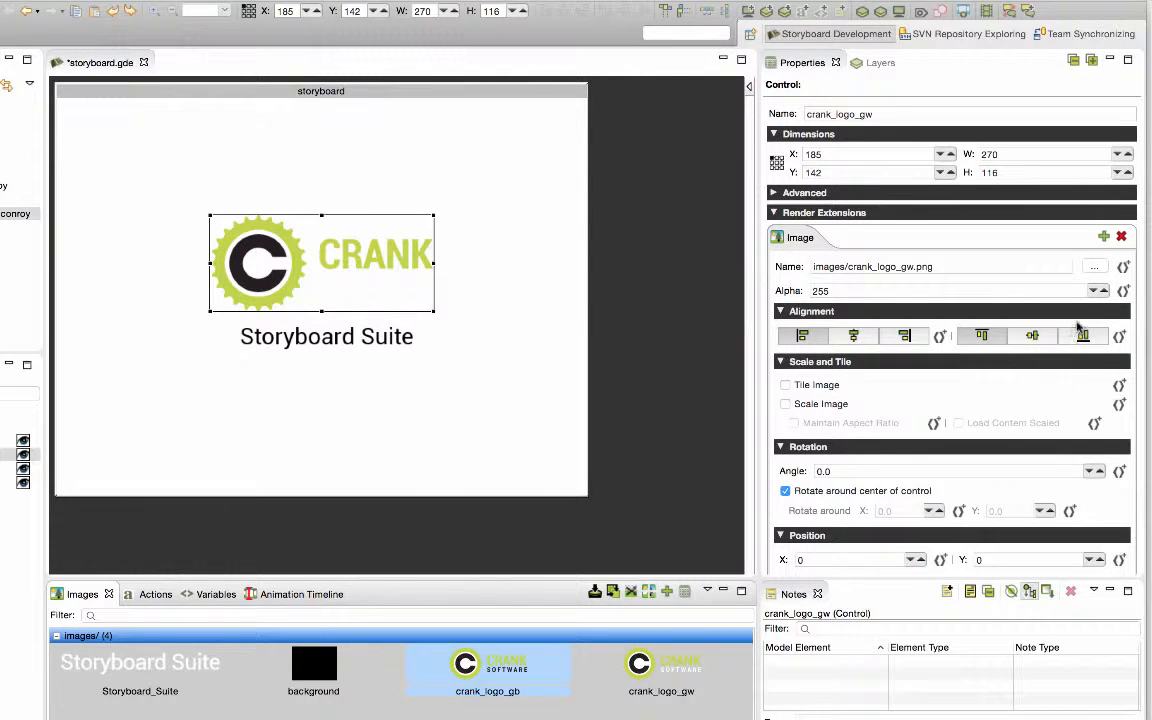
click(1094, 266)
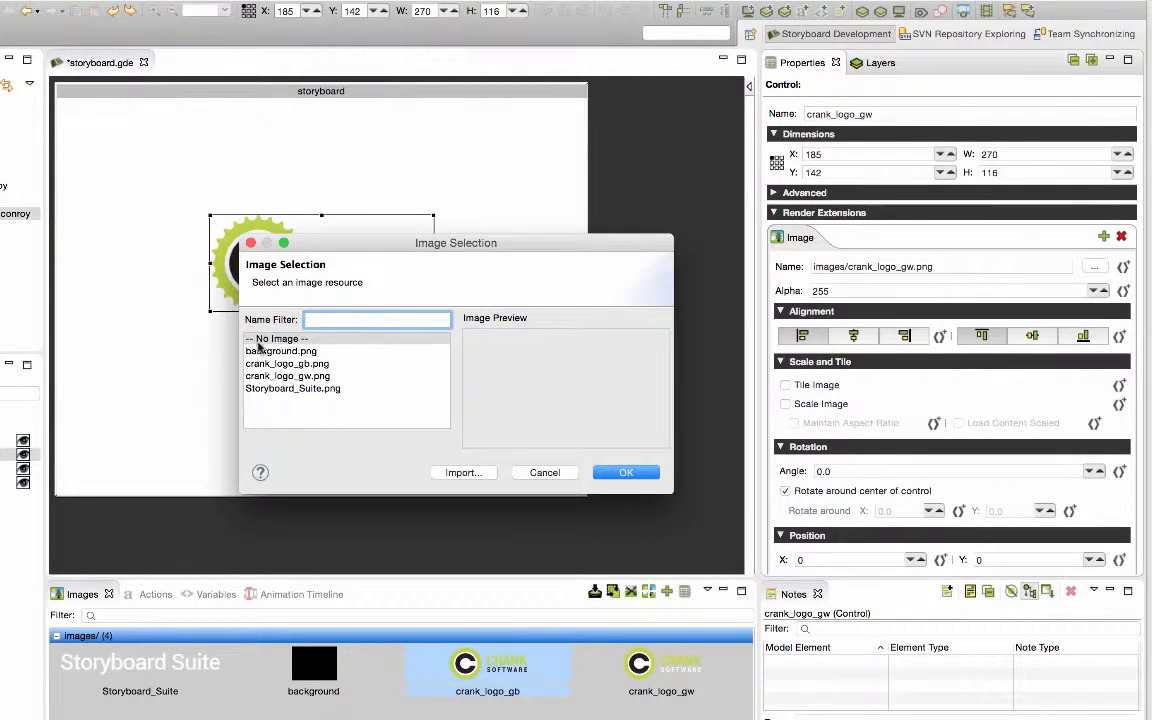
click(288, 364)
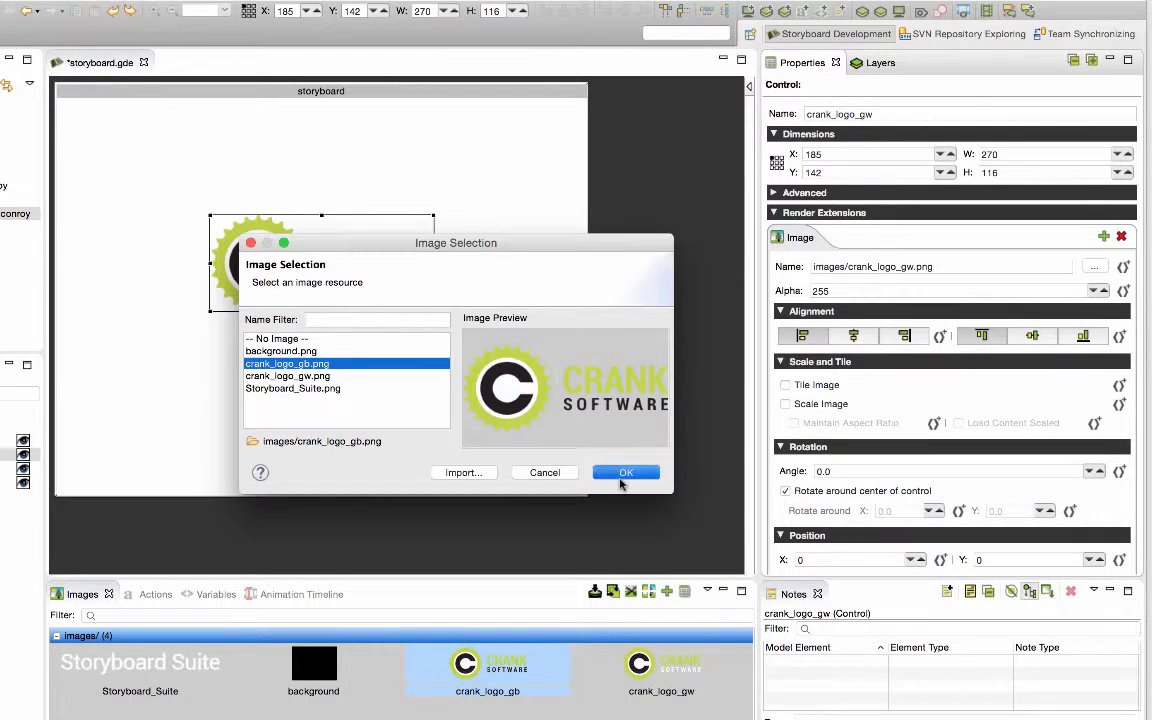
click(626, 472)
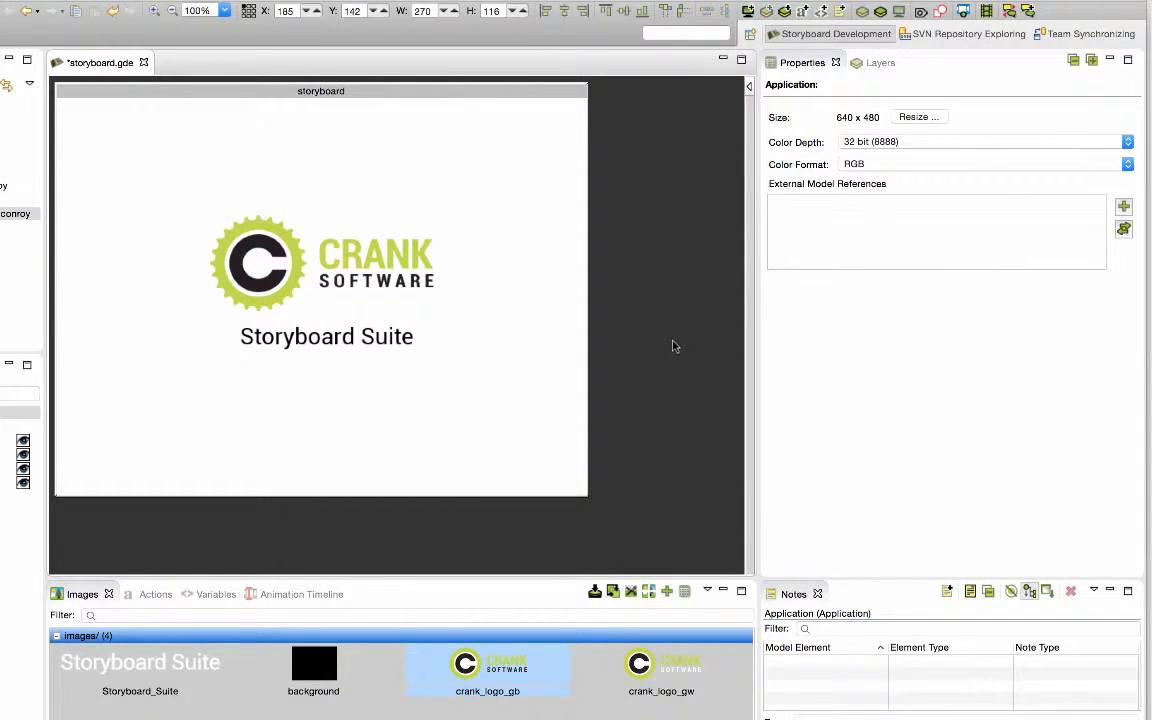
Step: Save the design and compare storyboard.gde with its latest repository version, loading in background
click(196, 12)
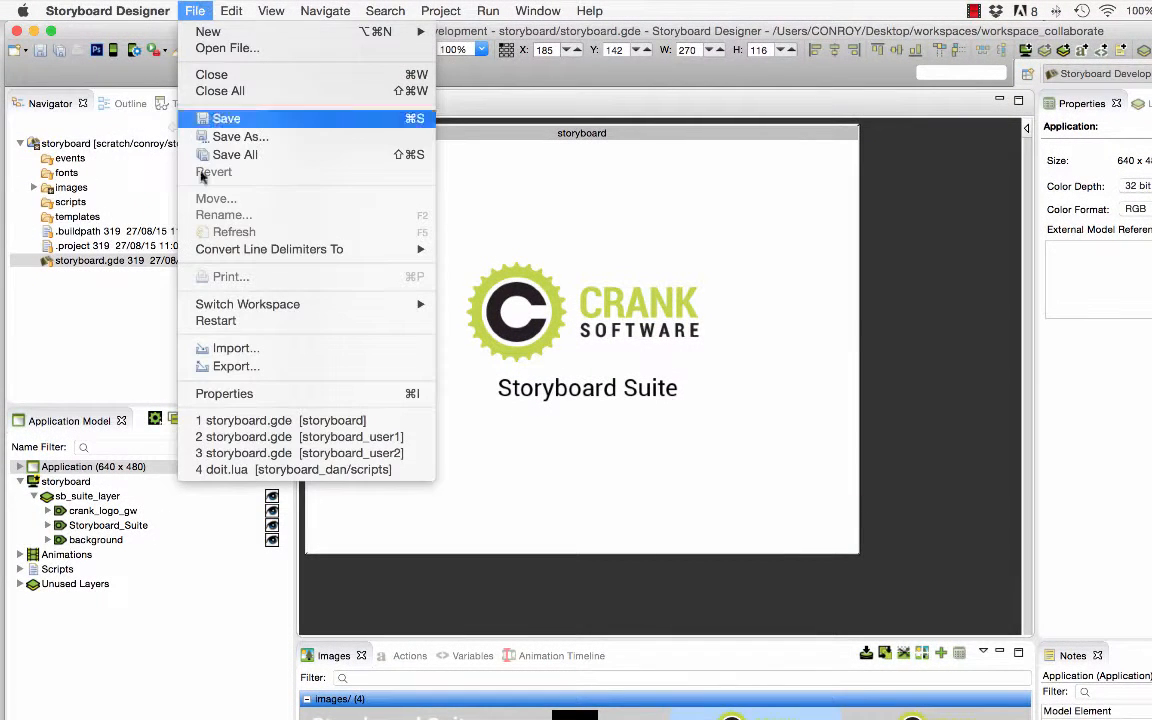
click(224, 118)
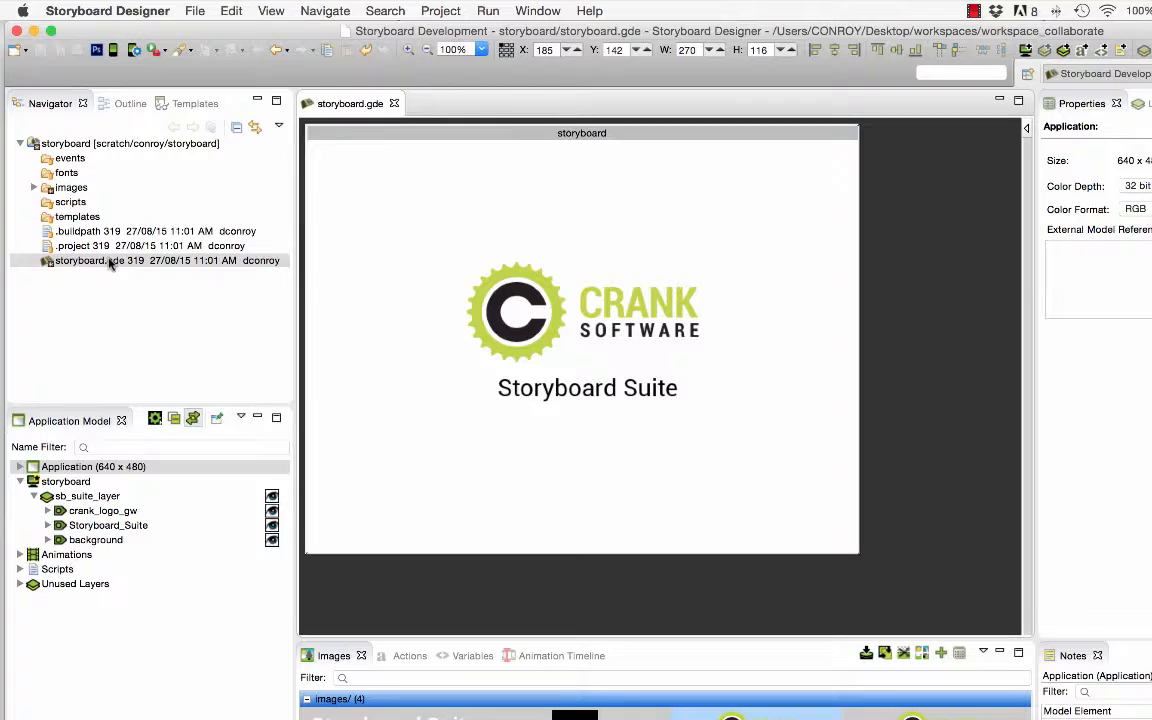
right_click(80, 260)
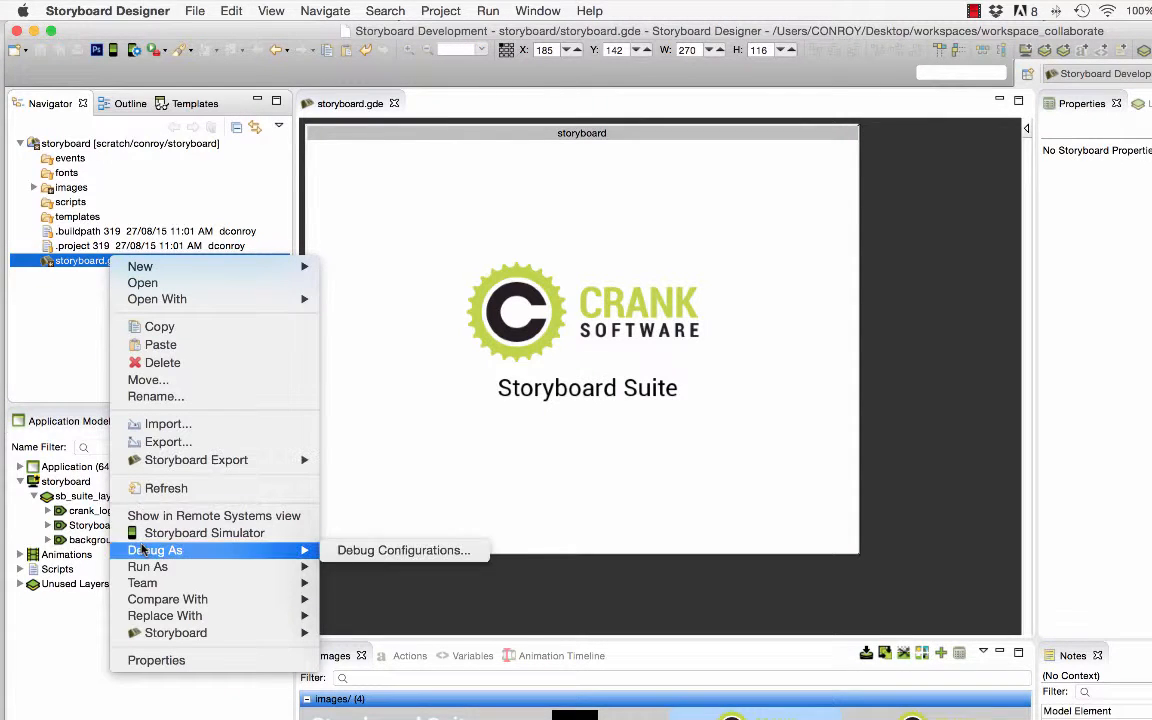
mouse_move(168, 600)
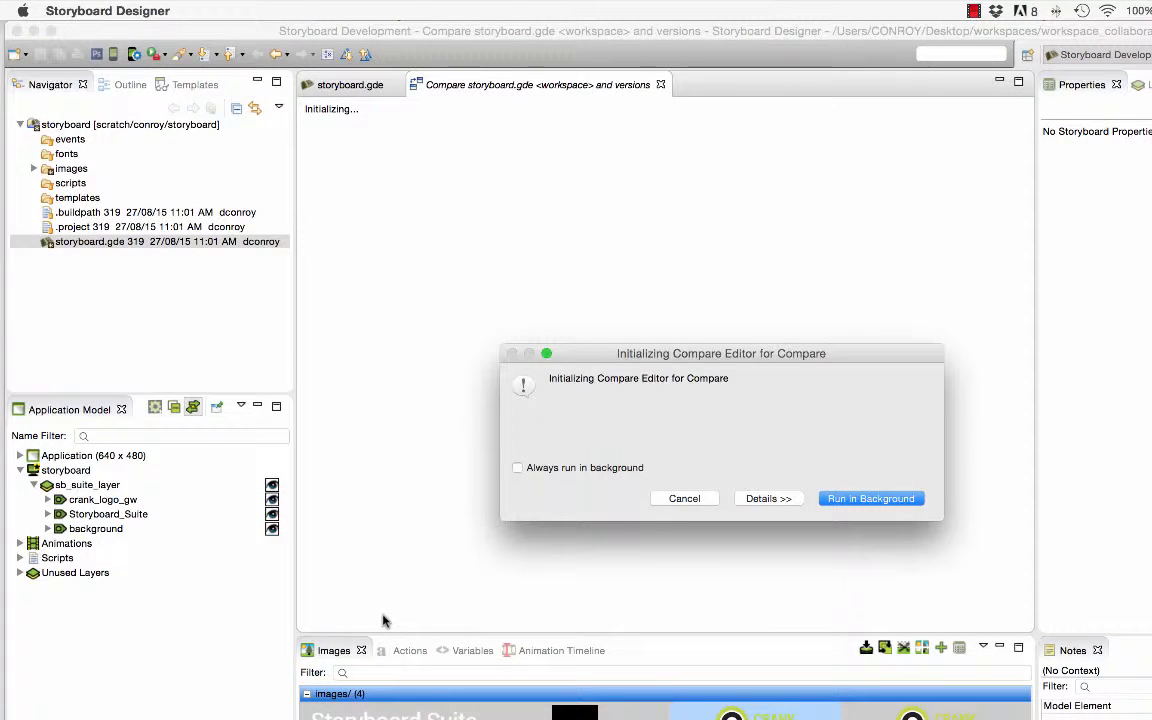
click(870, 498)
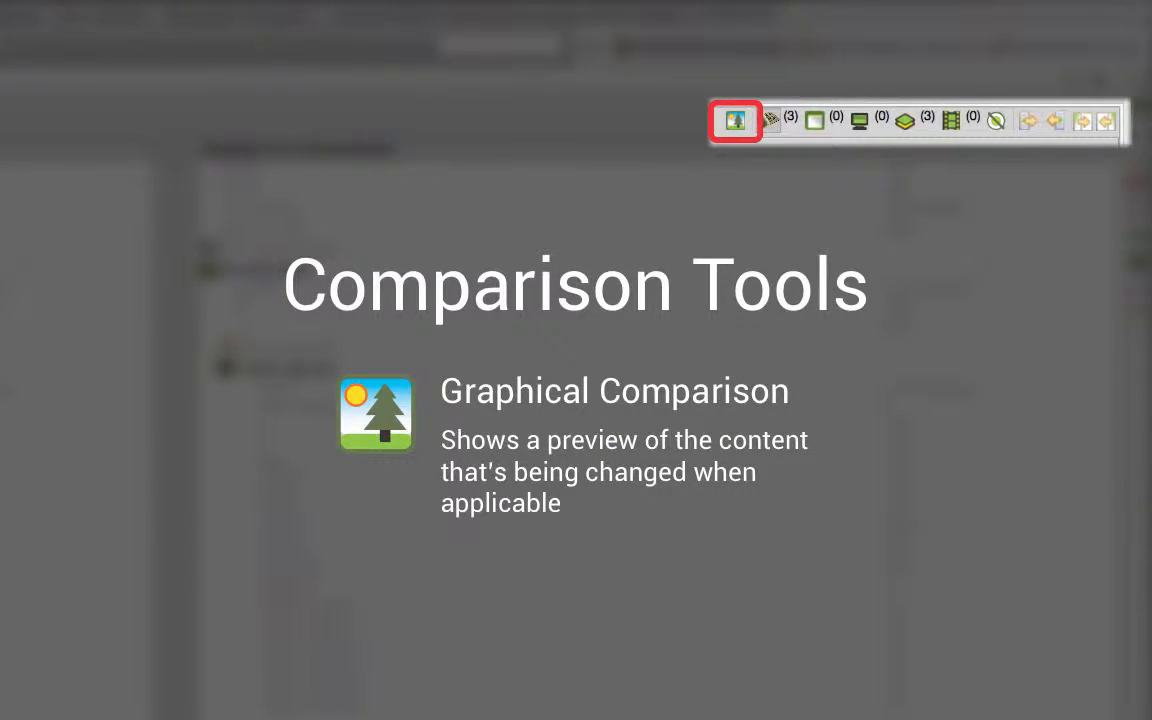
Step: Show the workspace and repository storyboard.gde properties side by side in the Compare editor
click(768, 122)
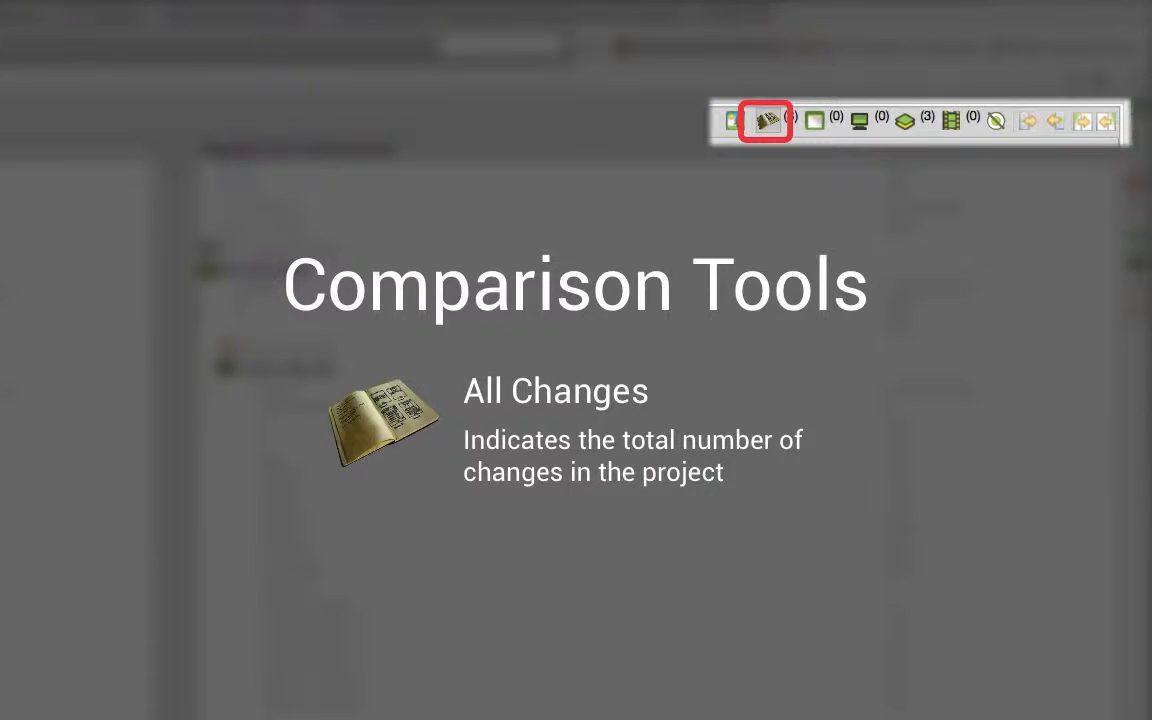
click(814, 122)
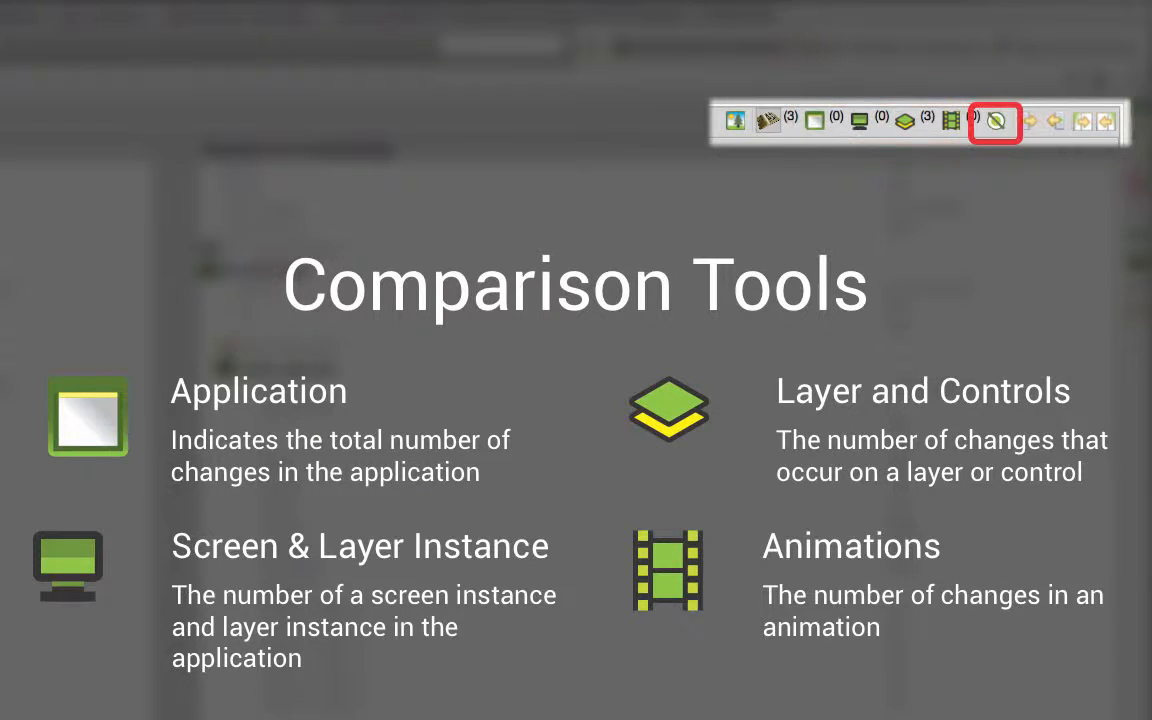
click(996, 122)
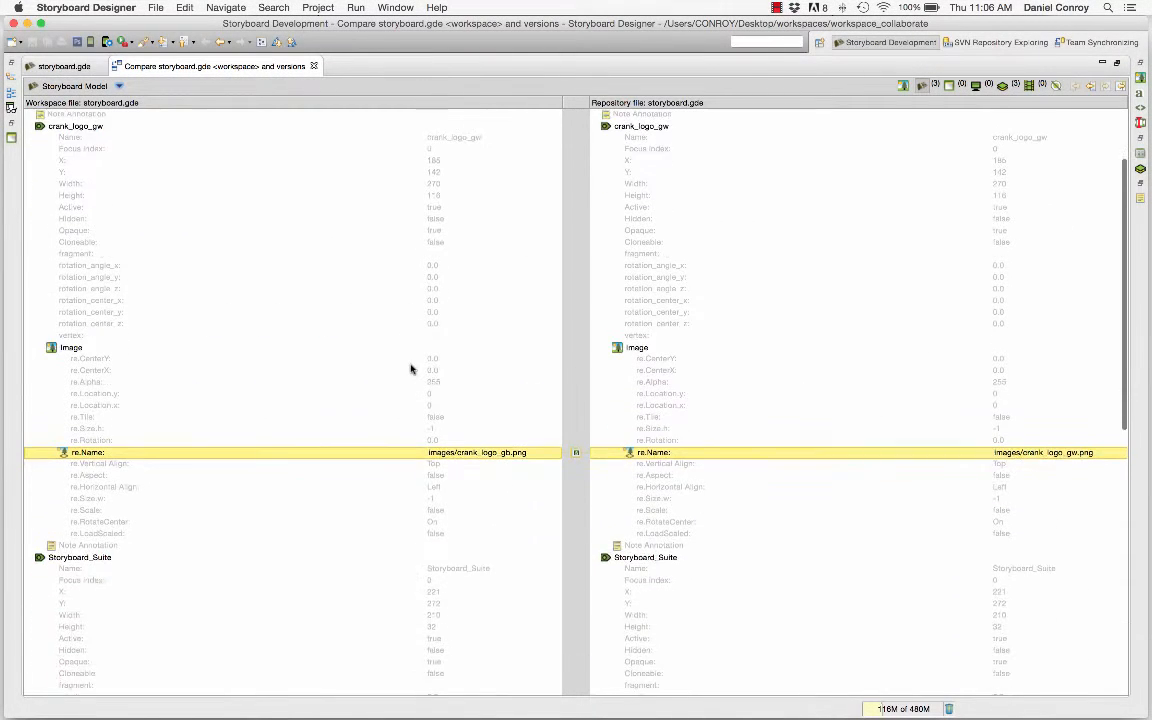
Step: Preview the changed crank_logo_gw and background items in both workspace and repository versions
scroll(down, 3)
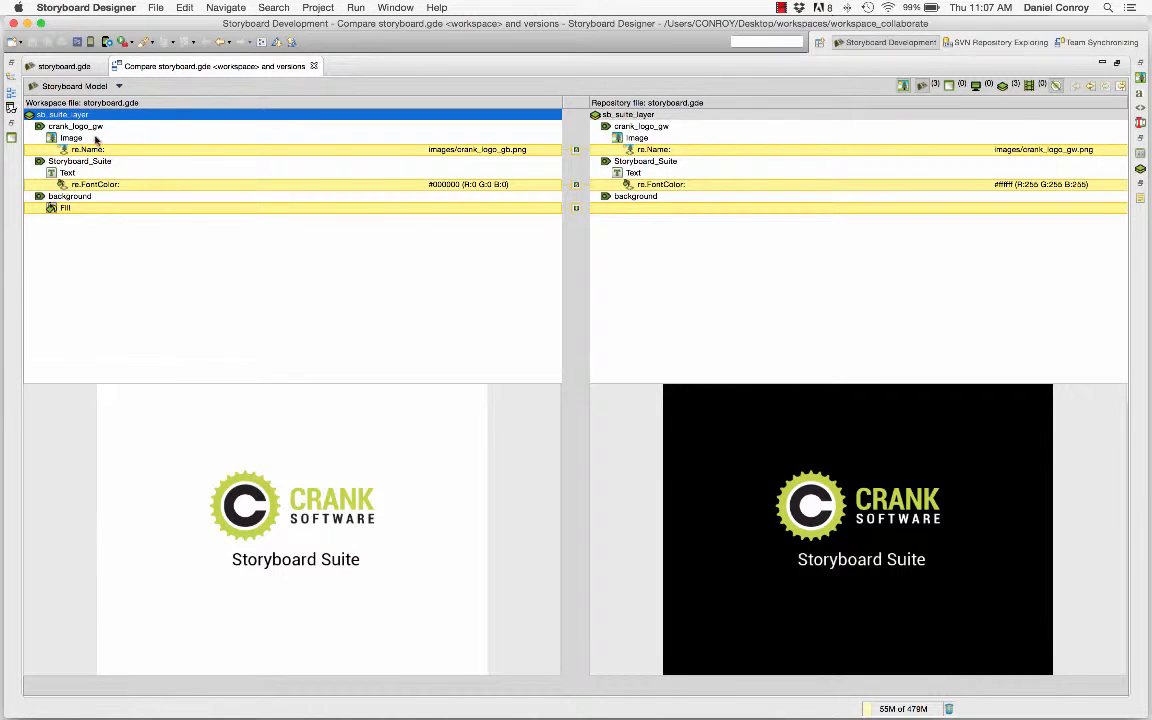
click(76, 126)
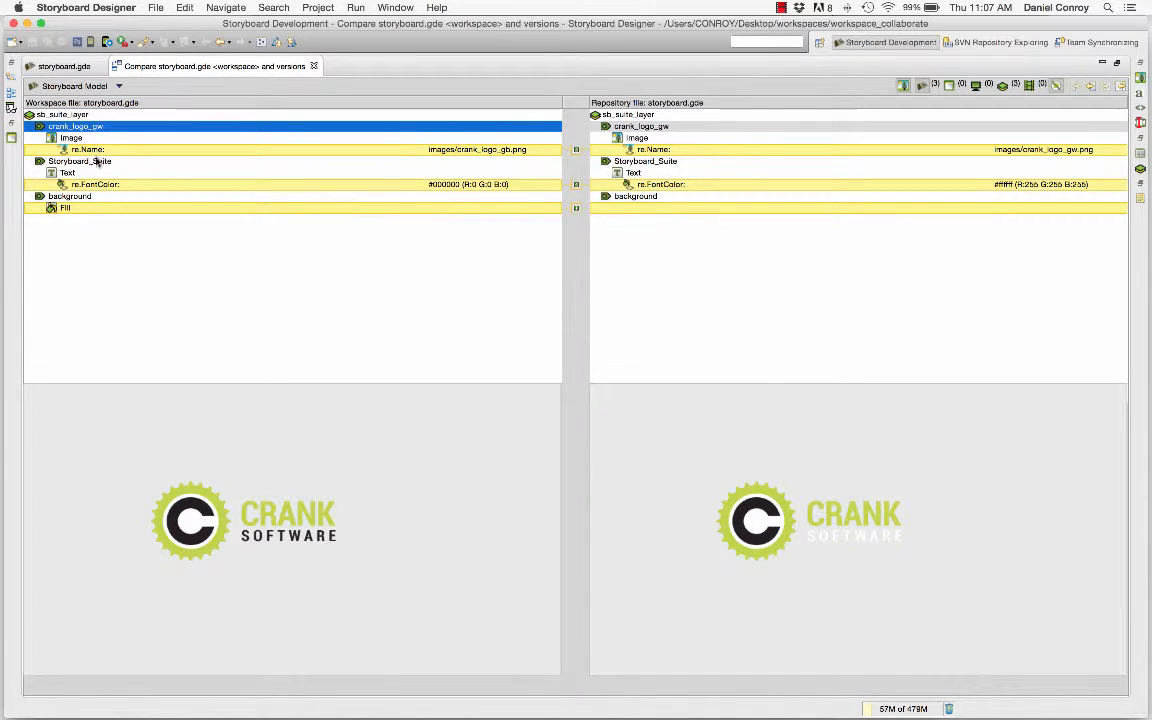
click(80, 160)
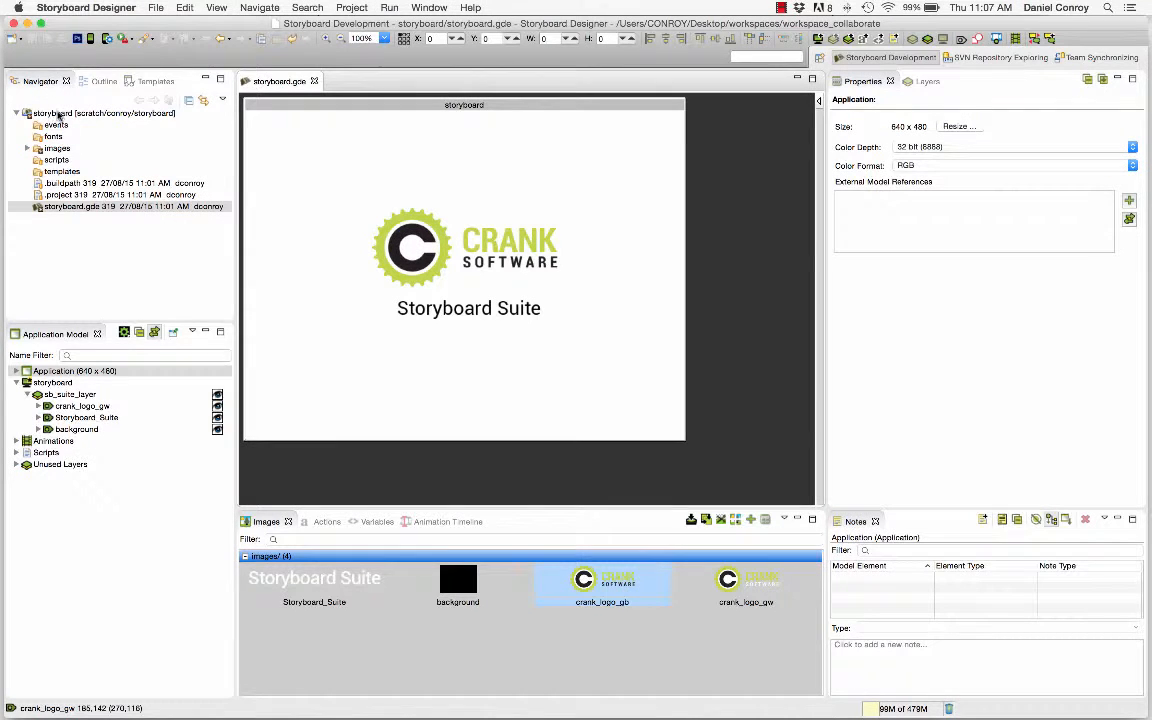
Step: Commit the storyboard project's changes with the comment 'new logo and background'
right_click(52, 112)
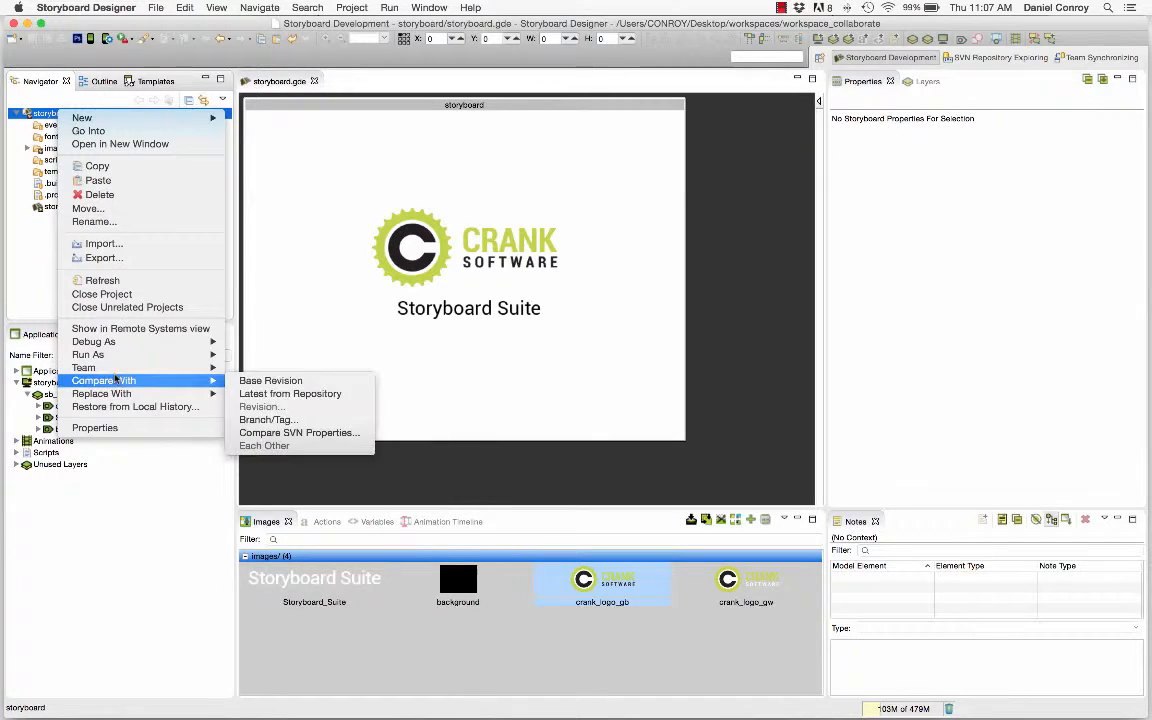
mouse_move(134, 406)
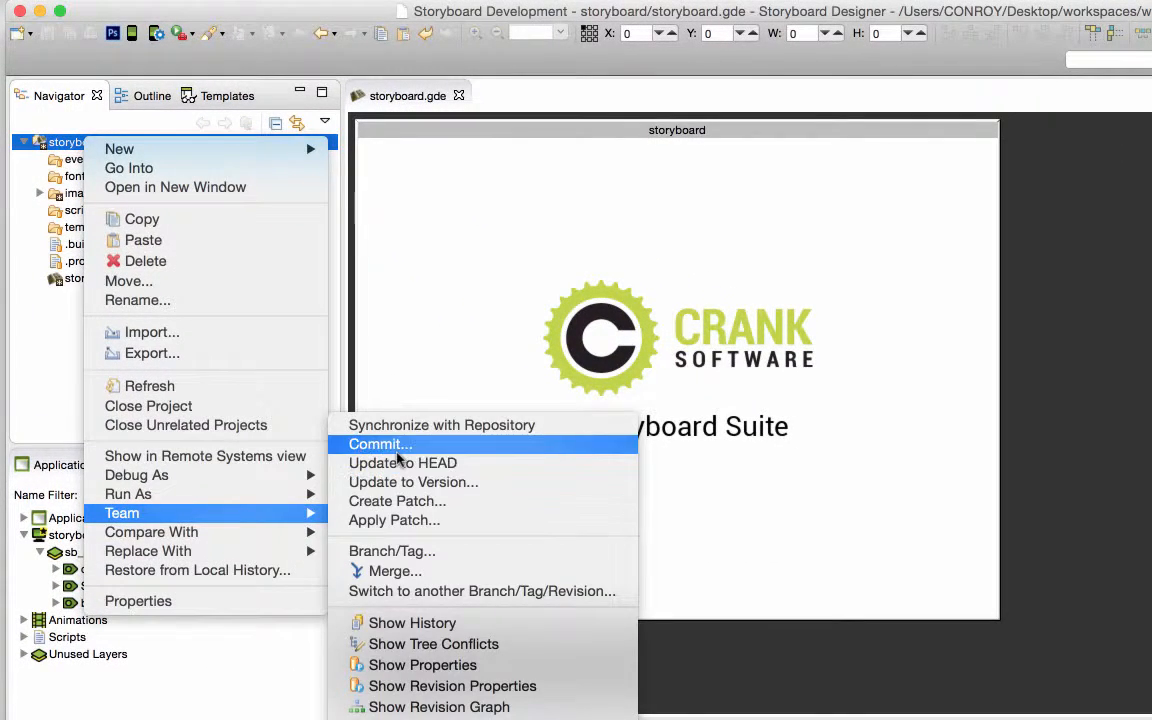
click(380, 444)
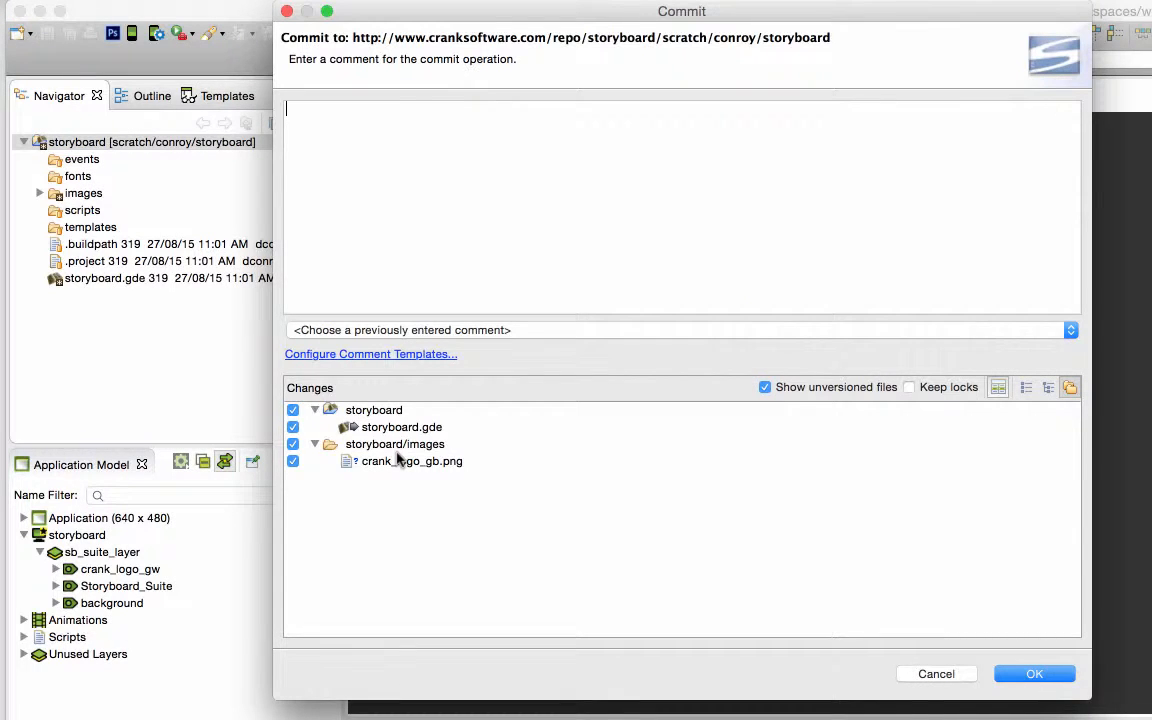
text(new logo)
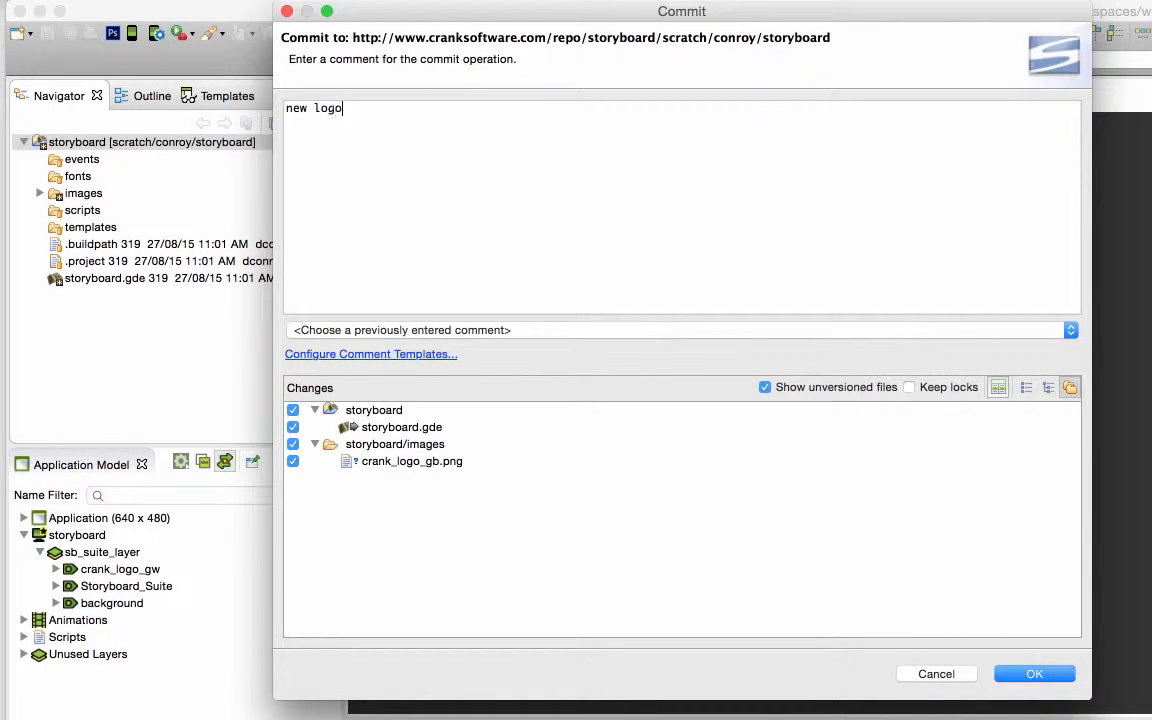
text(and ba)
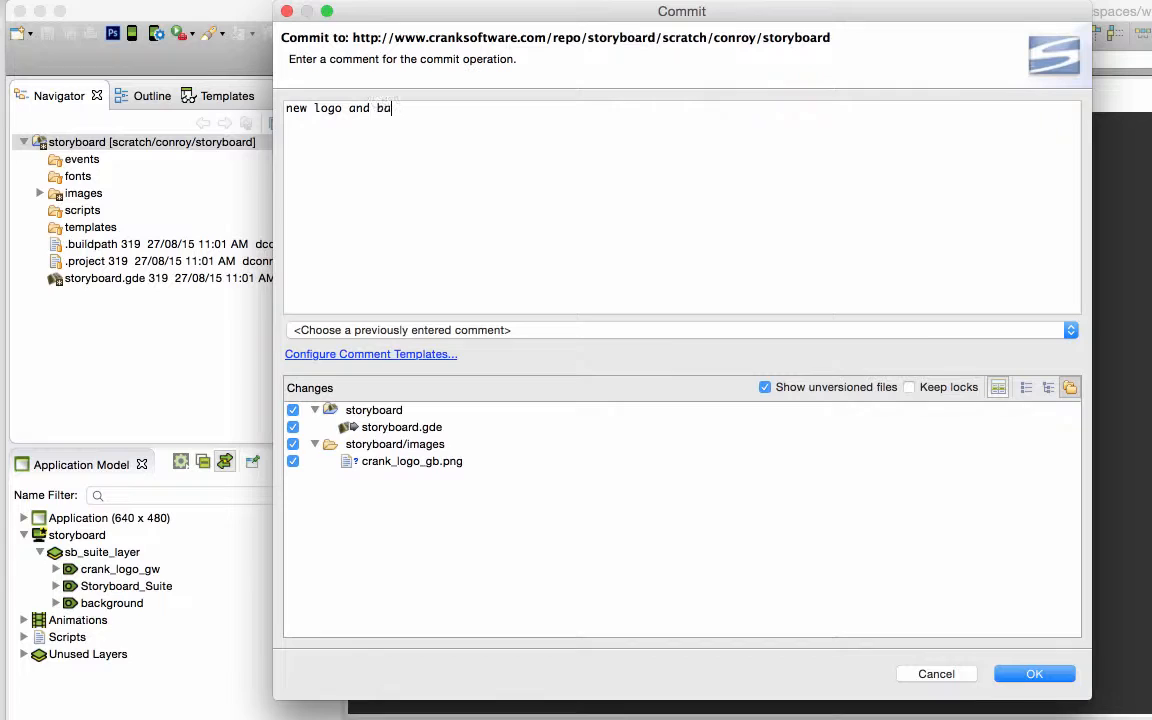
text(ckground)
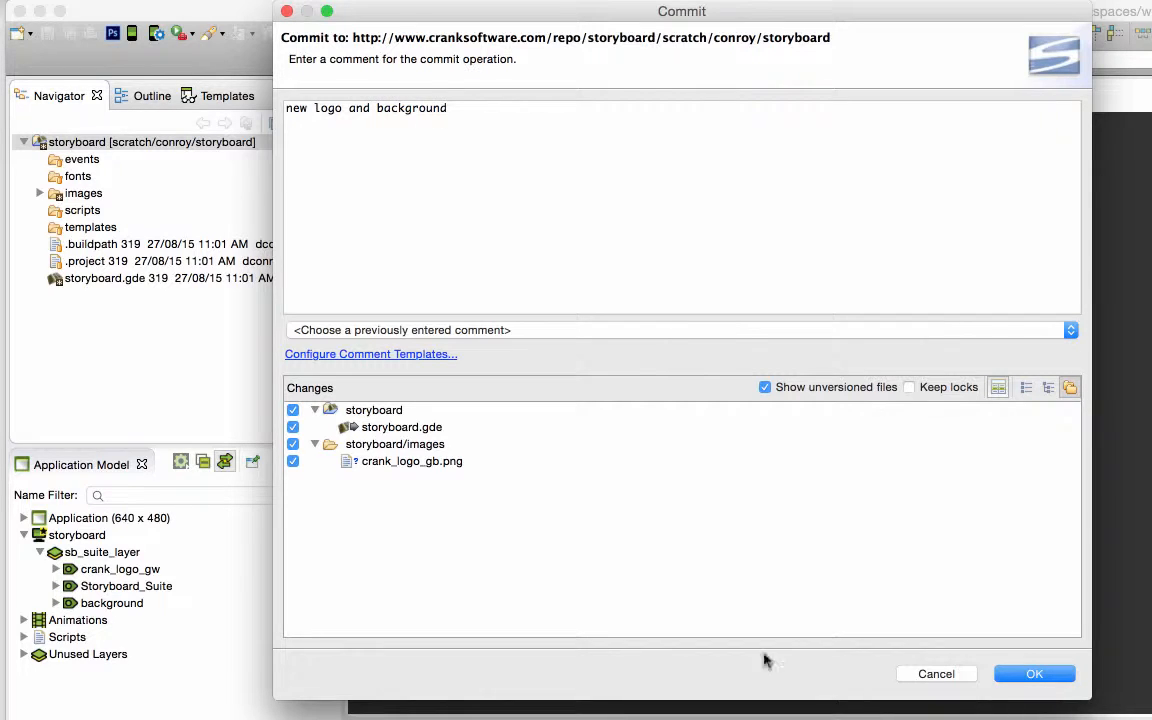
click(1034, 672)
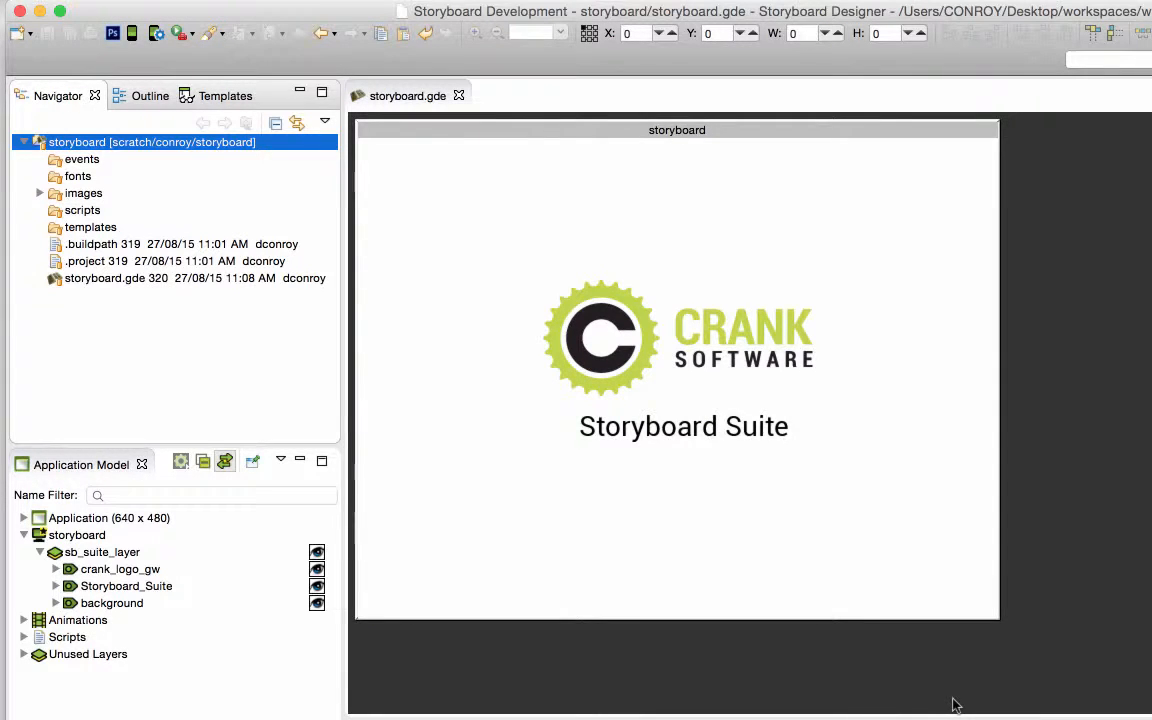
mouse_move(866, 696)
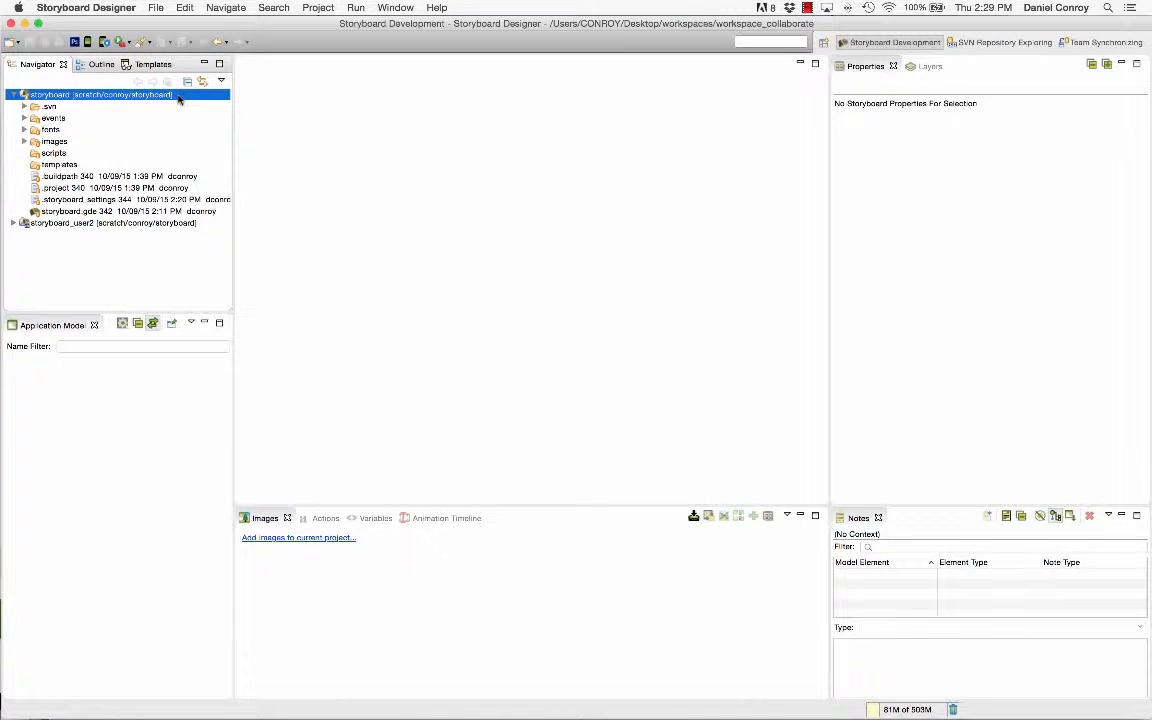
Step: Expand the storyboard_user2 project and select its application and screen layer in the model
click(100, 106)
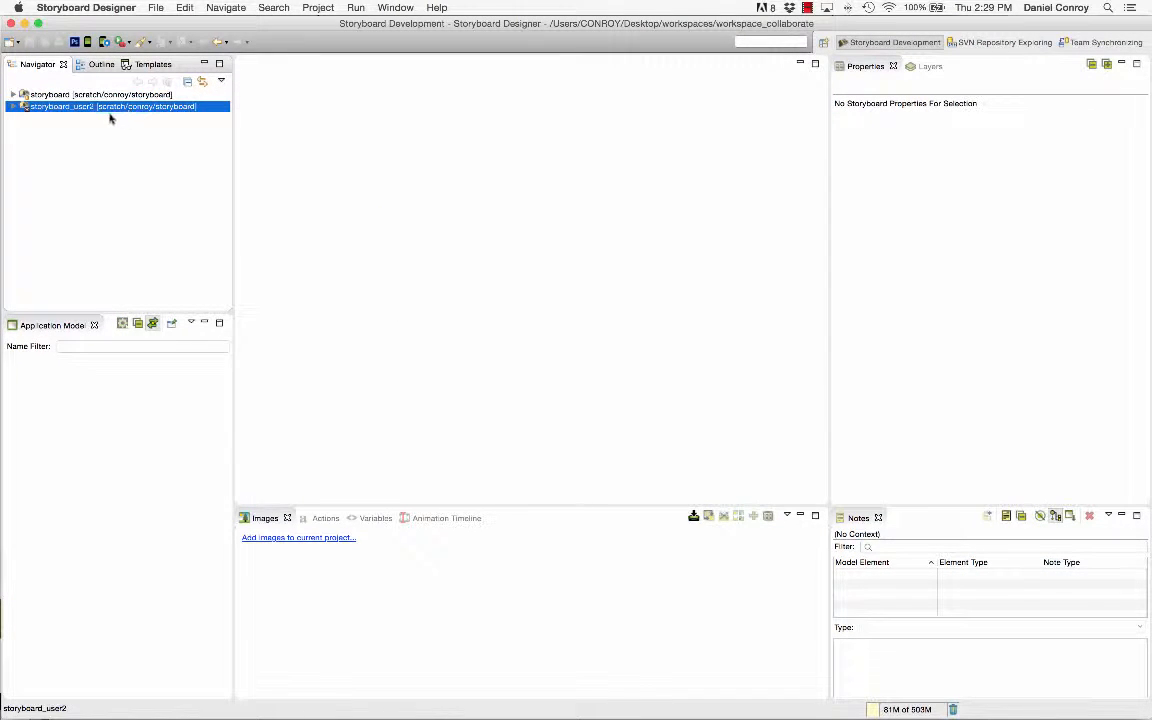
click(16, 106)
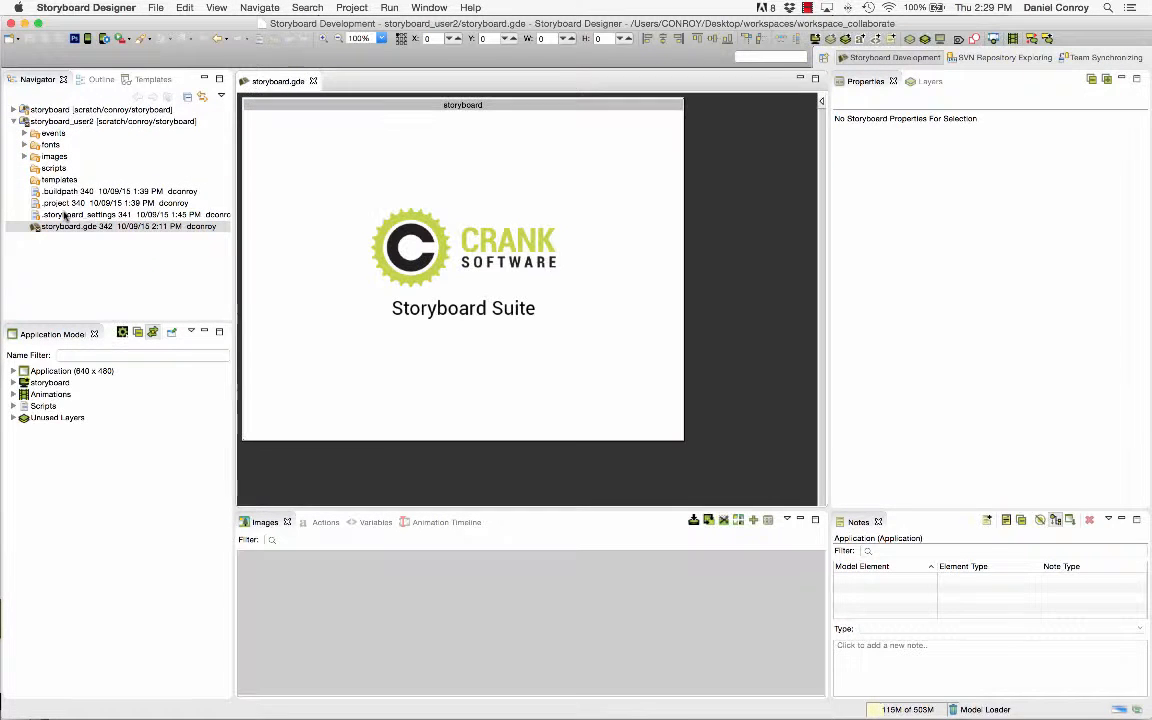
click(48, 382)
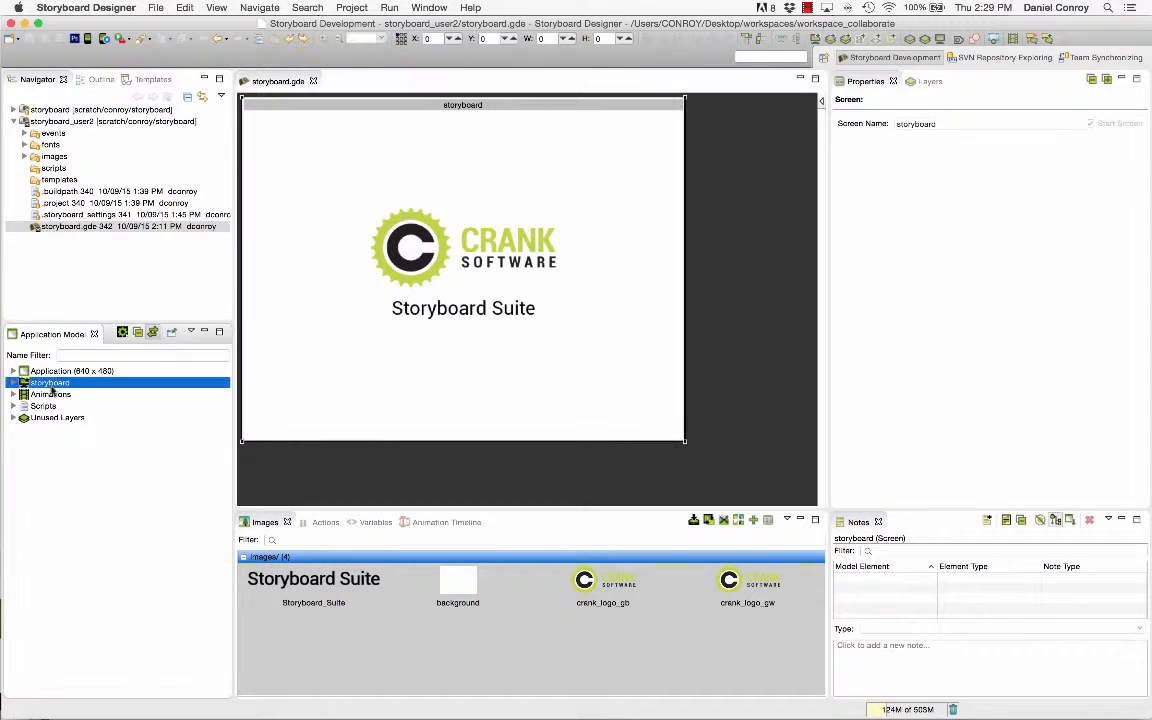
click(48, 382)
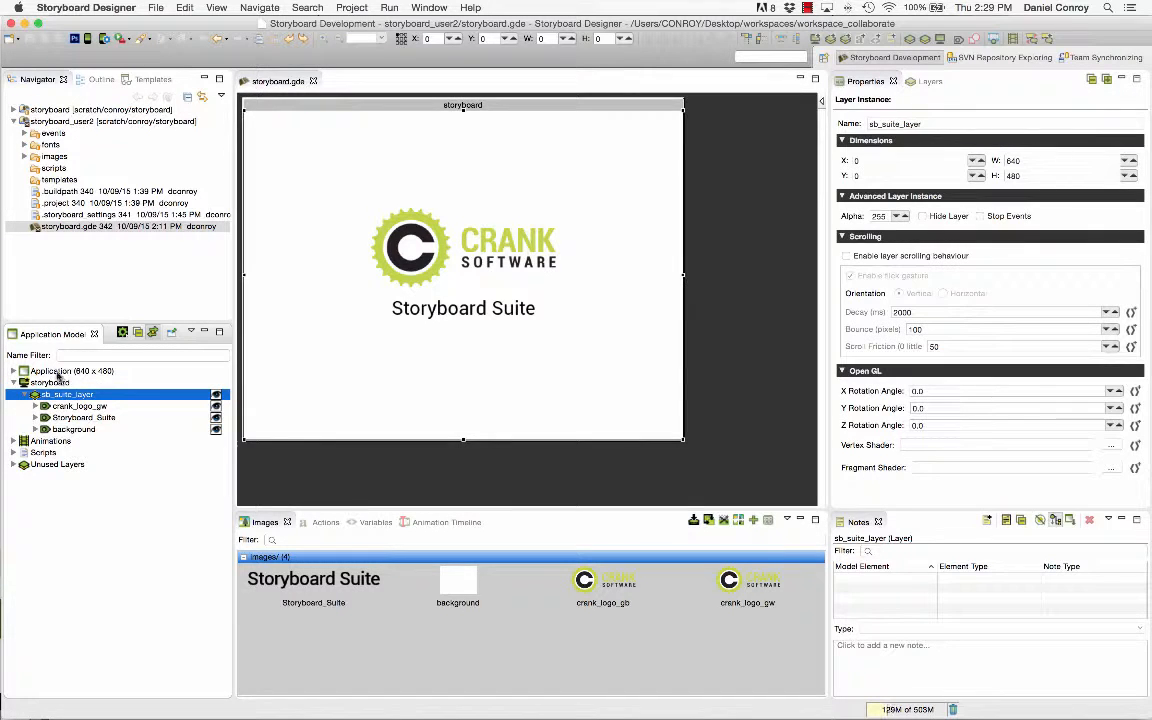
click(72, 370)
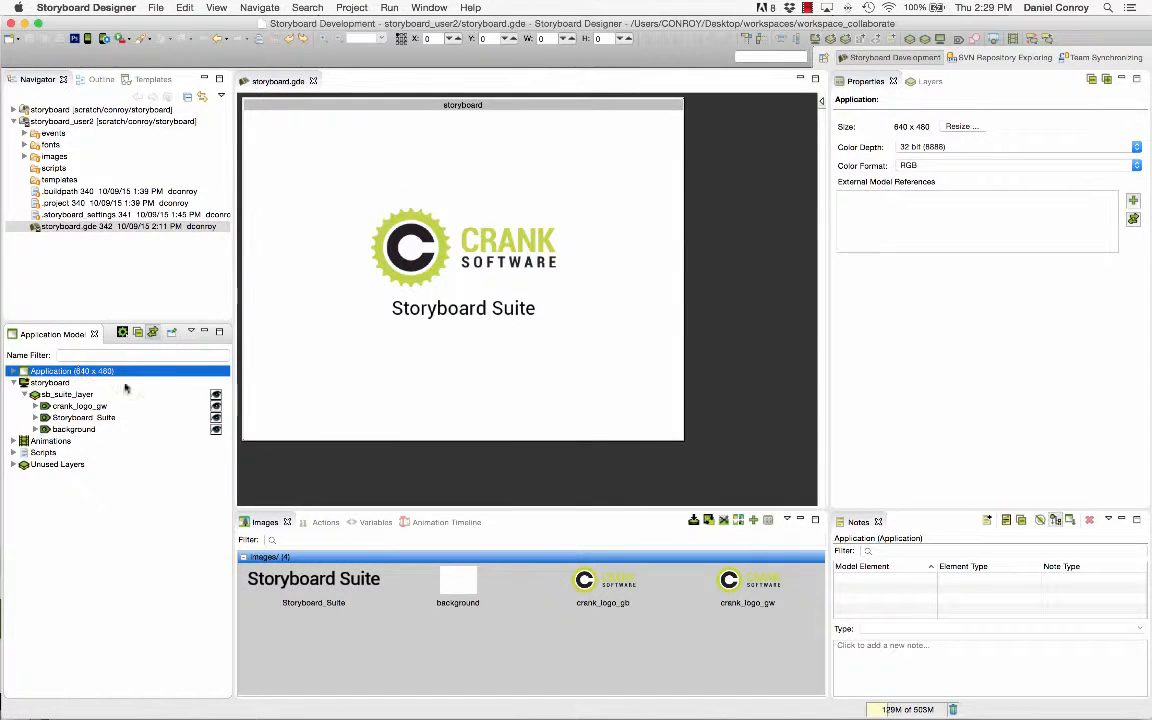
Step: Inspect the other user's Animation Timeline and the press action that triggers it
click(432, 520)
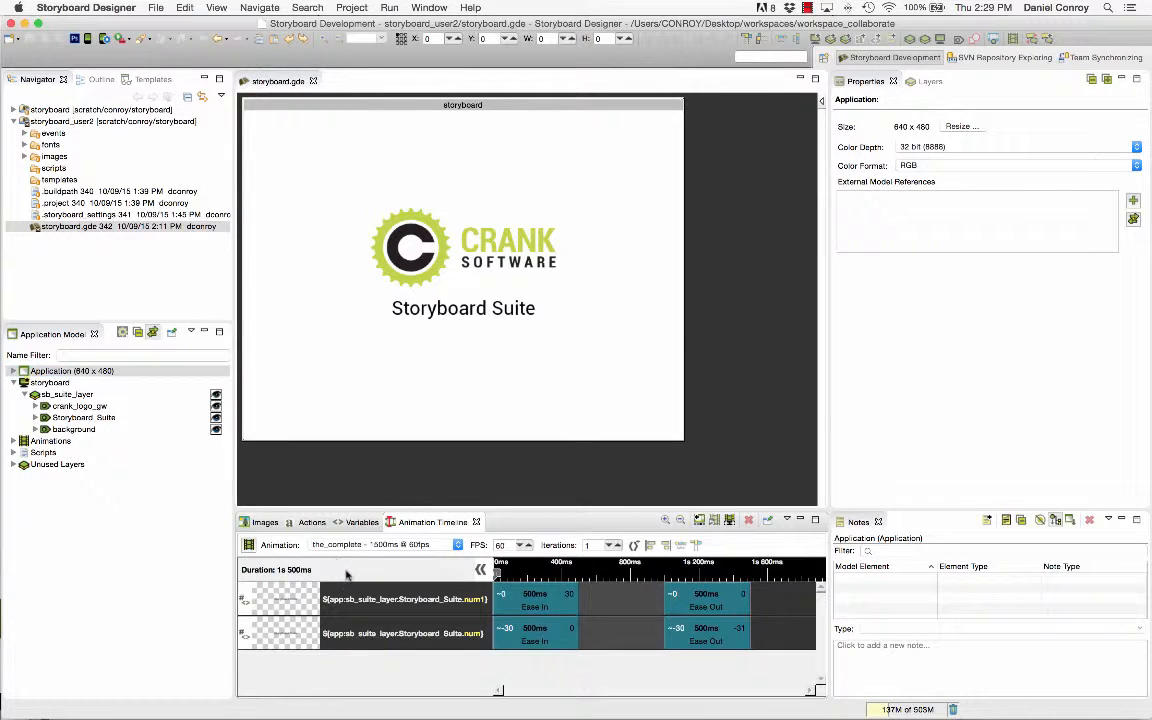
click(312, 520)
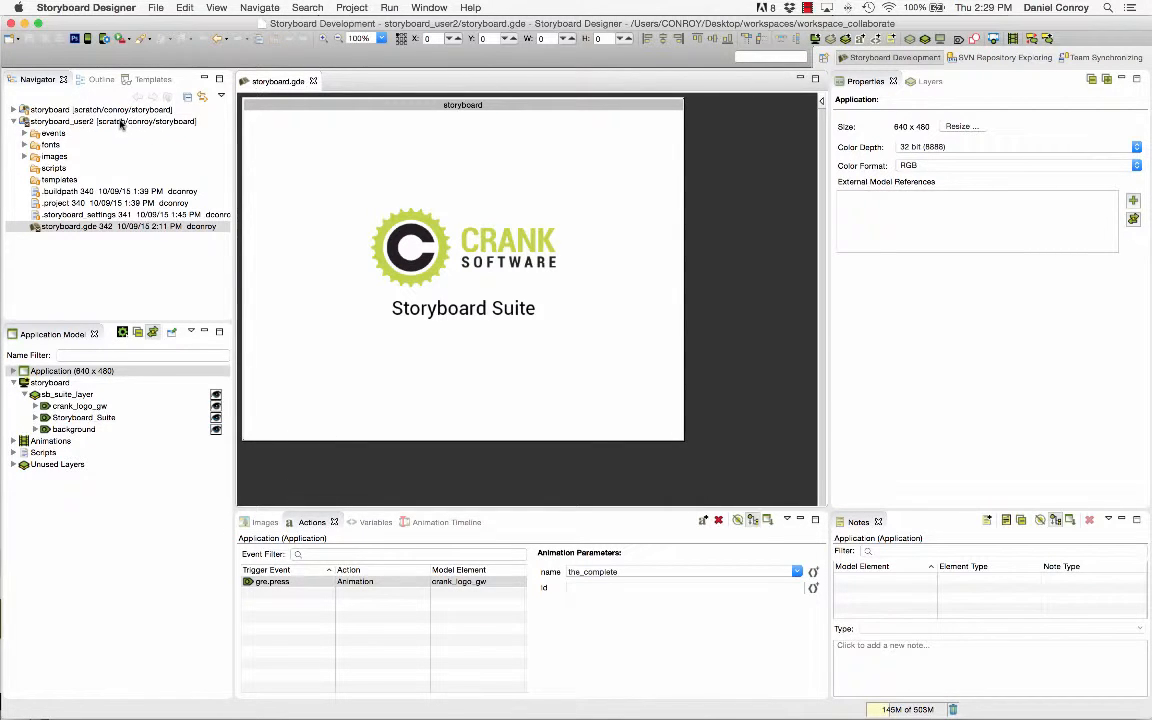
click(110, 122)
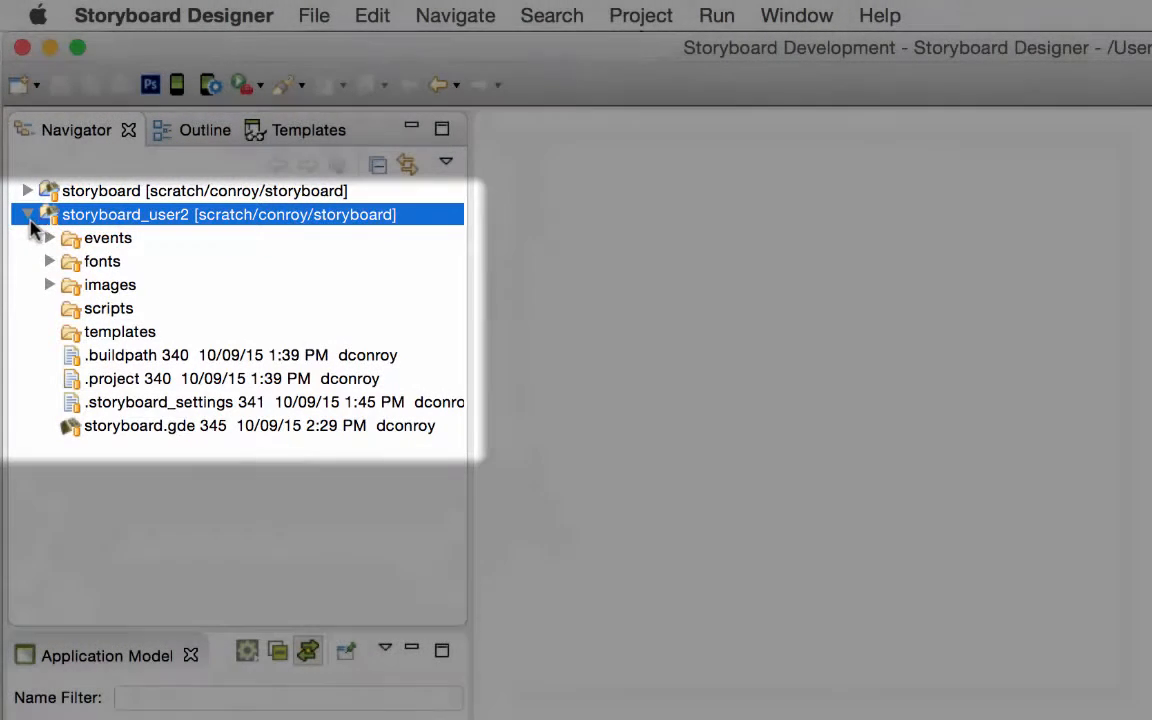
Step: Reopen the original storyboard project's storyboard.gde file
click(28, 214)
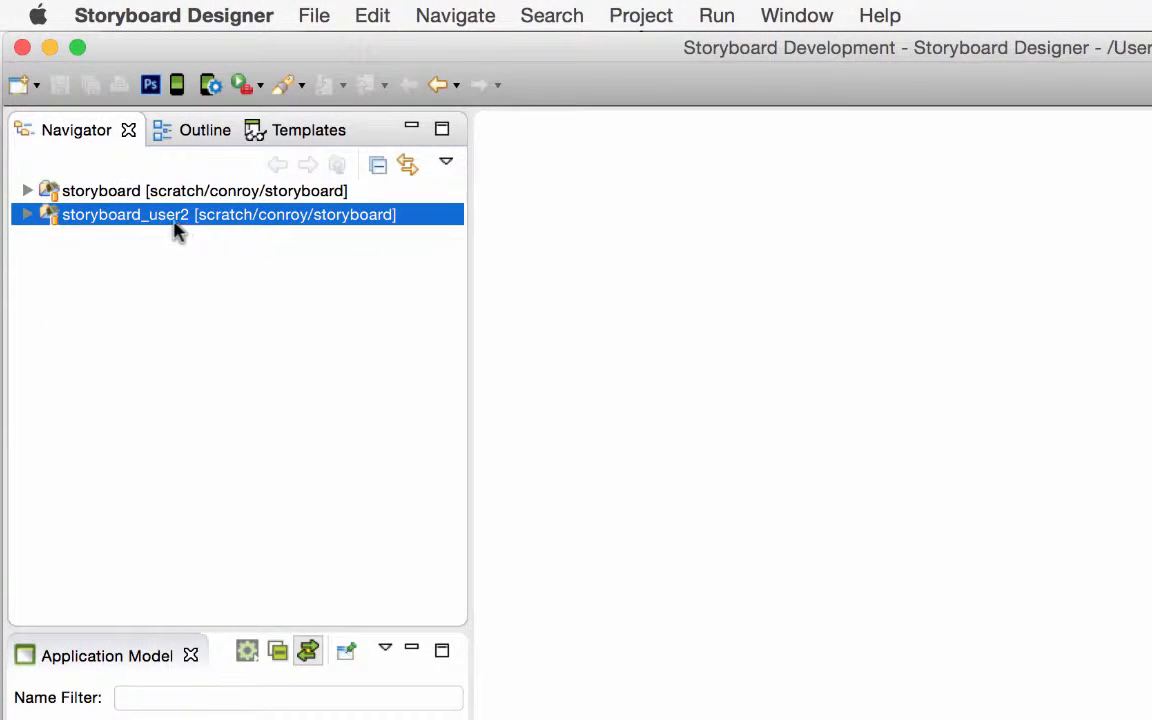
click(28, 192)
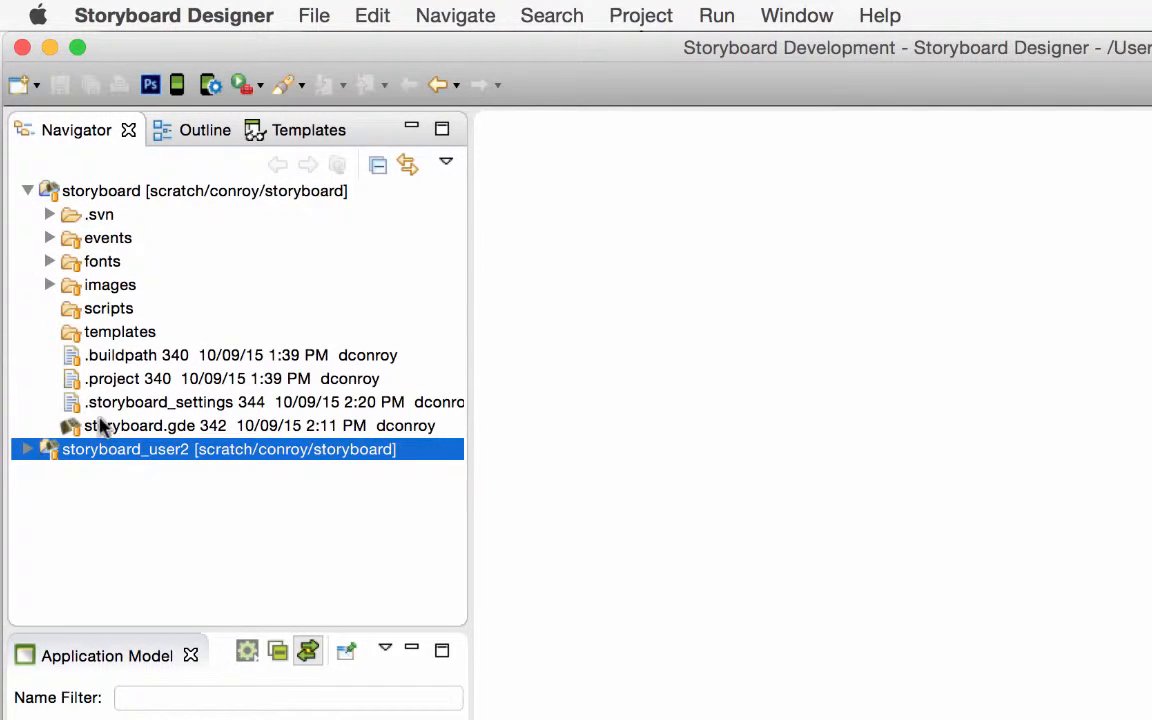
double_click(140, 424)
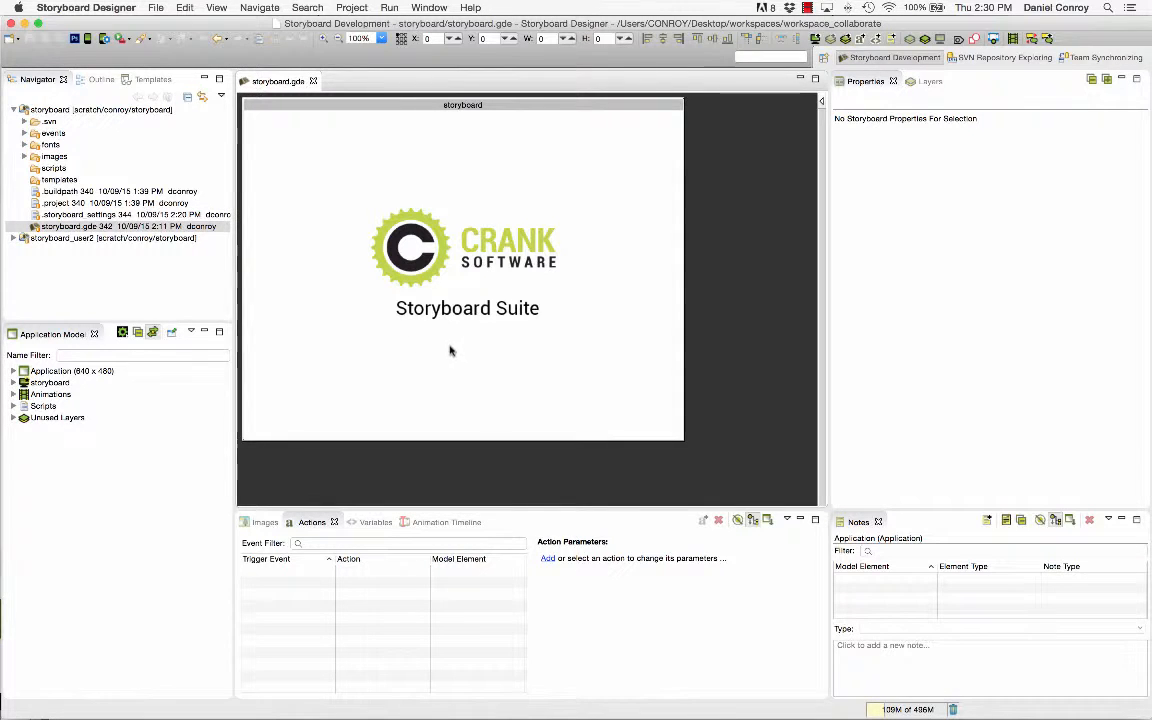
Step: Confirm it has no animations, expand the screen layer and add a new control
click(72, 370)
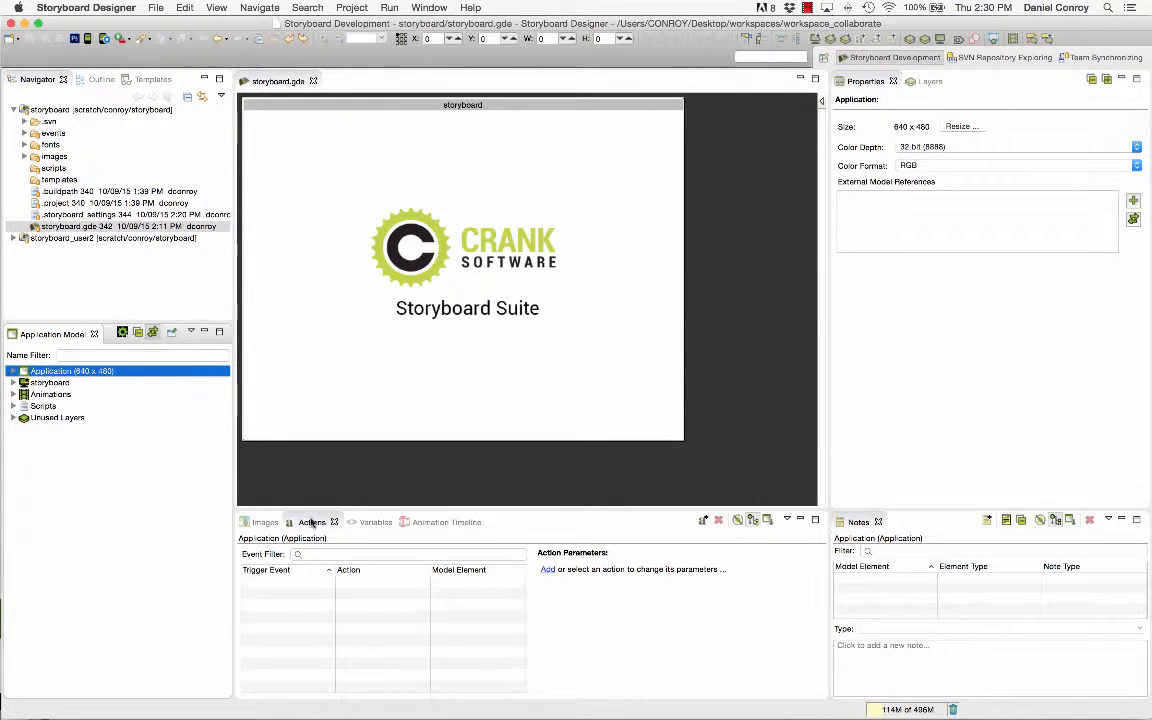
click(446, 520)
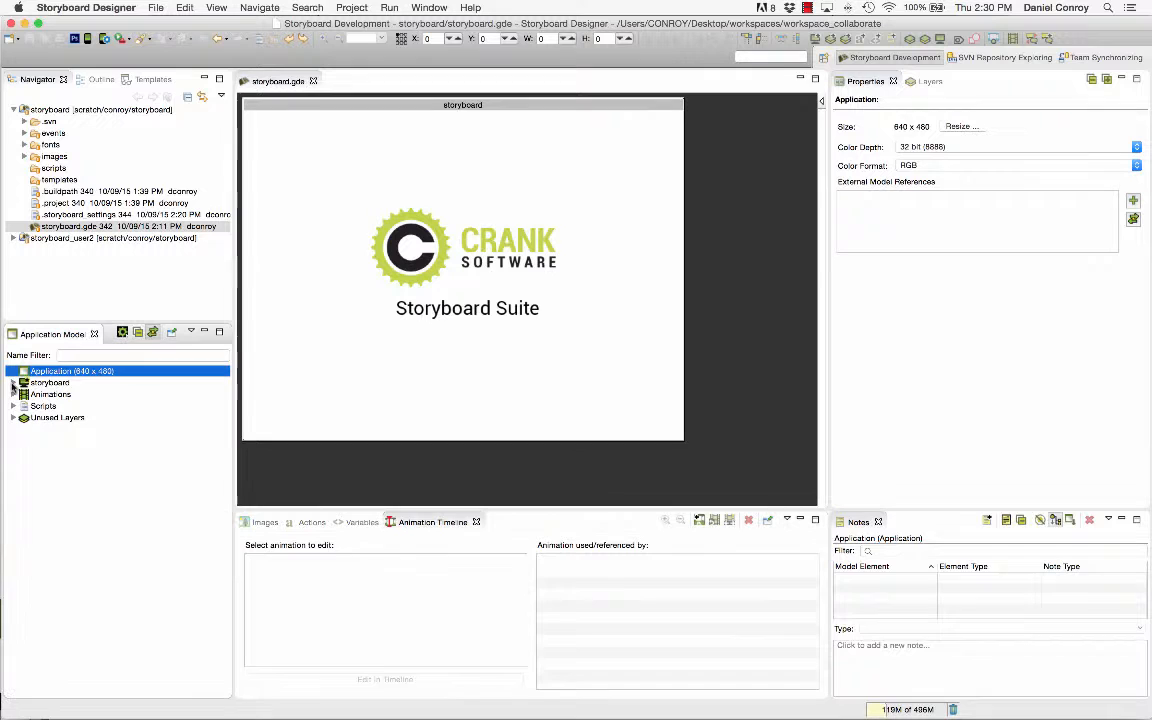
click(24, 382)
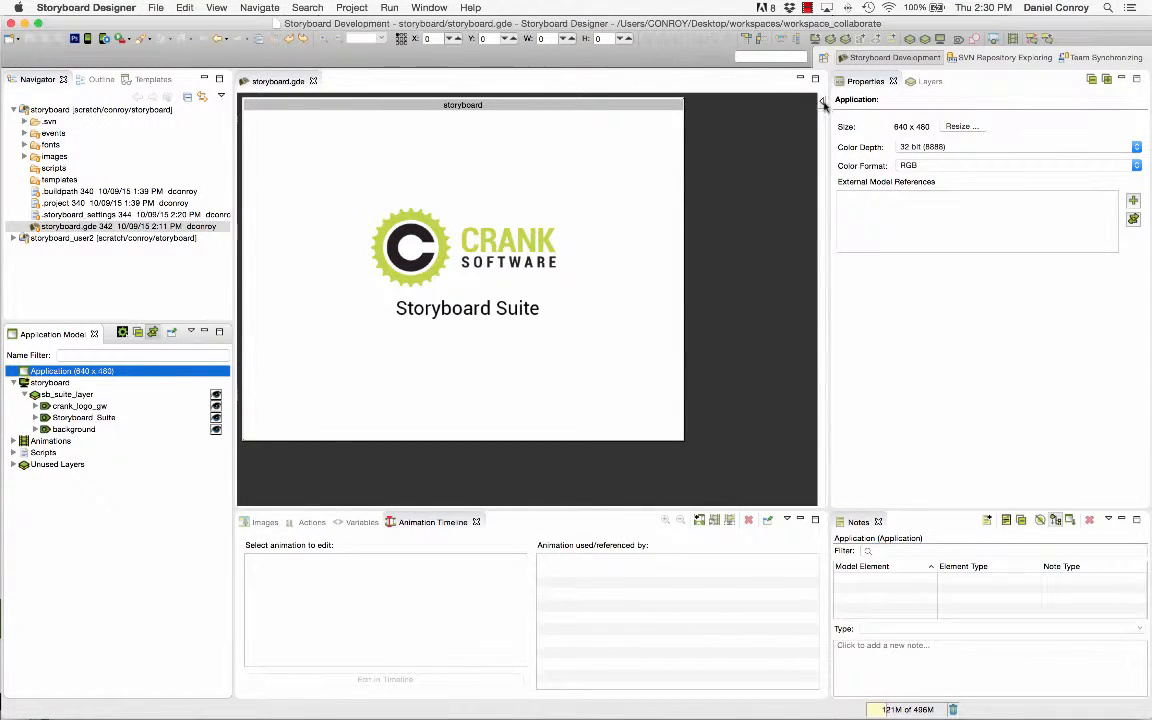
click(818, 100)
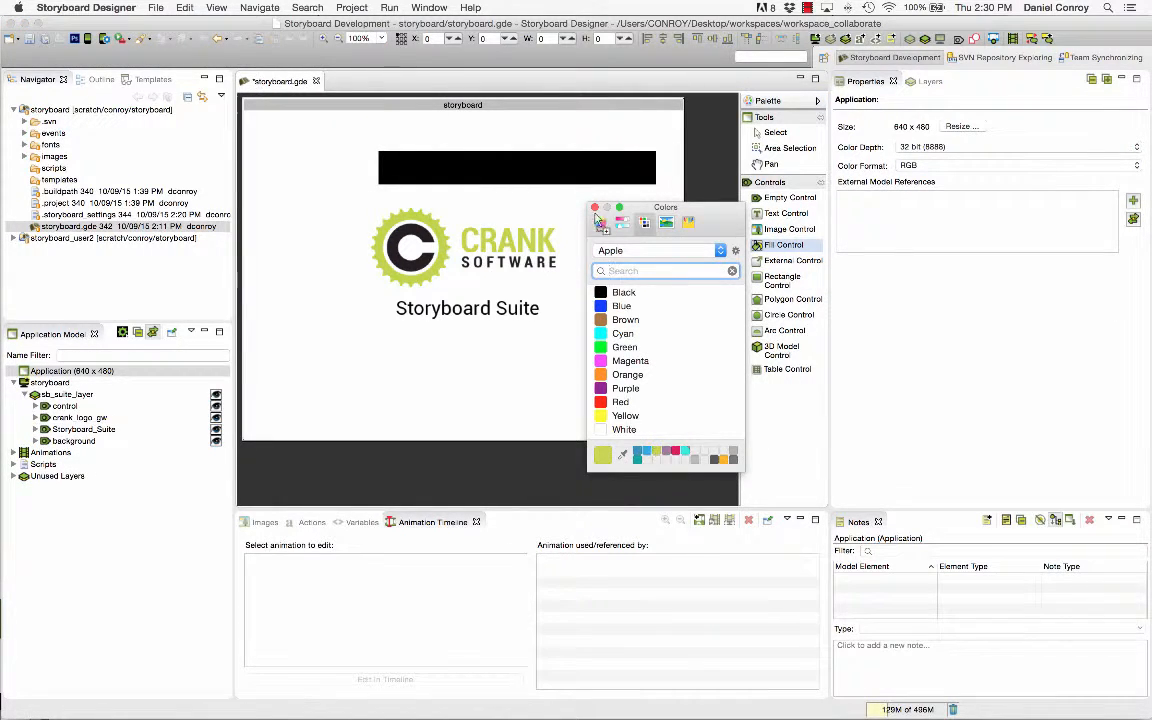
click(624, 348)
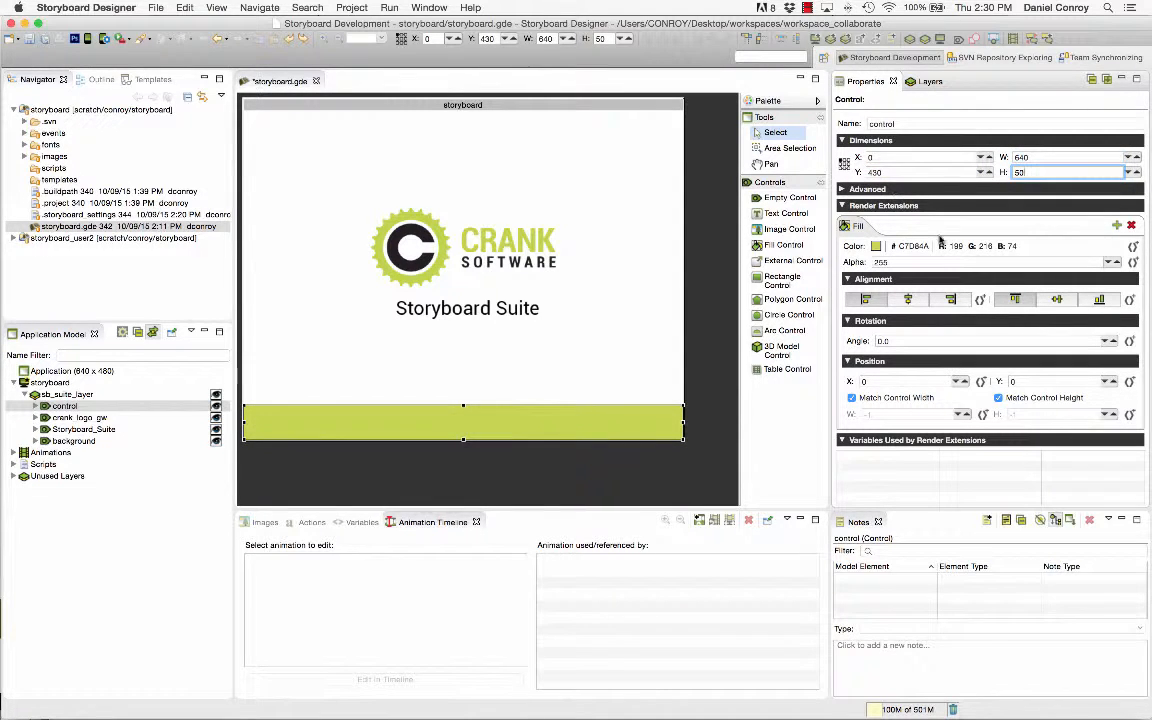
click(1116, 224)
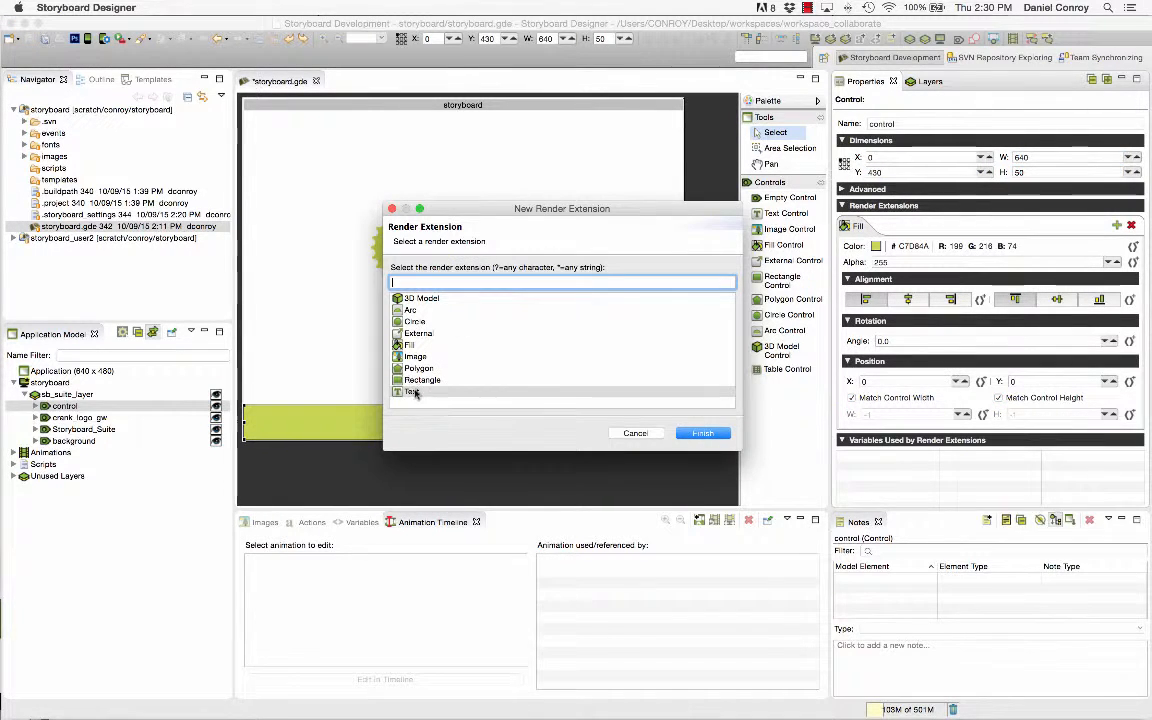
click(702, 432)
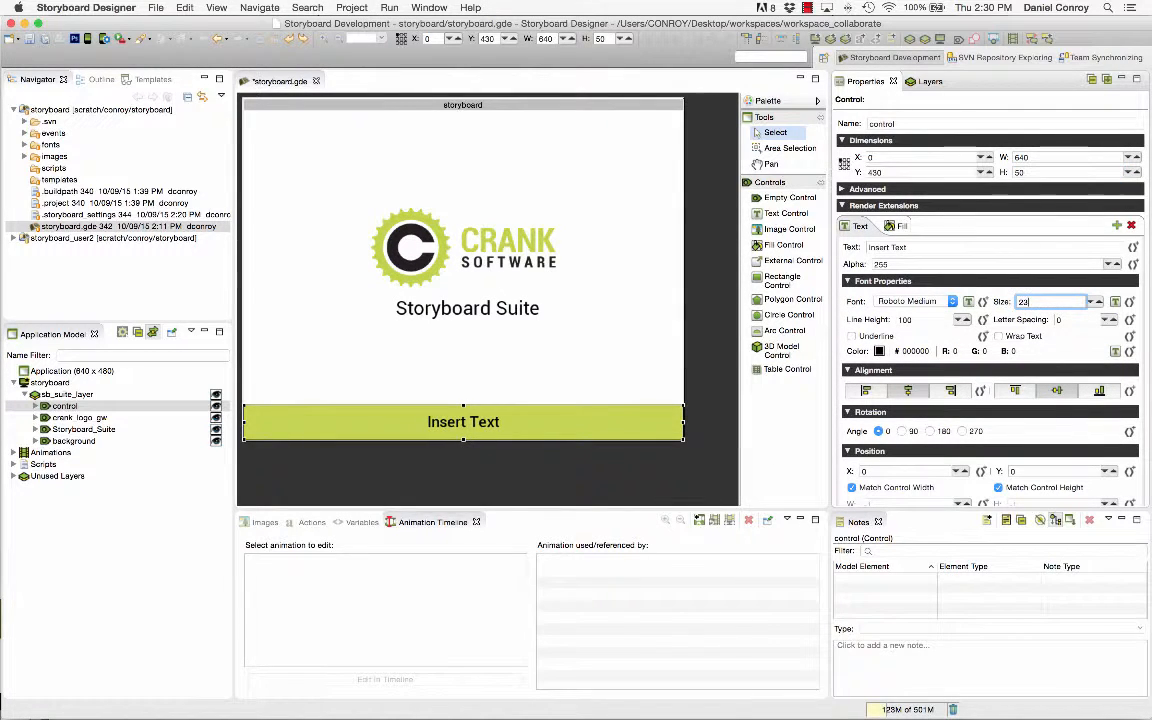
text(w)
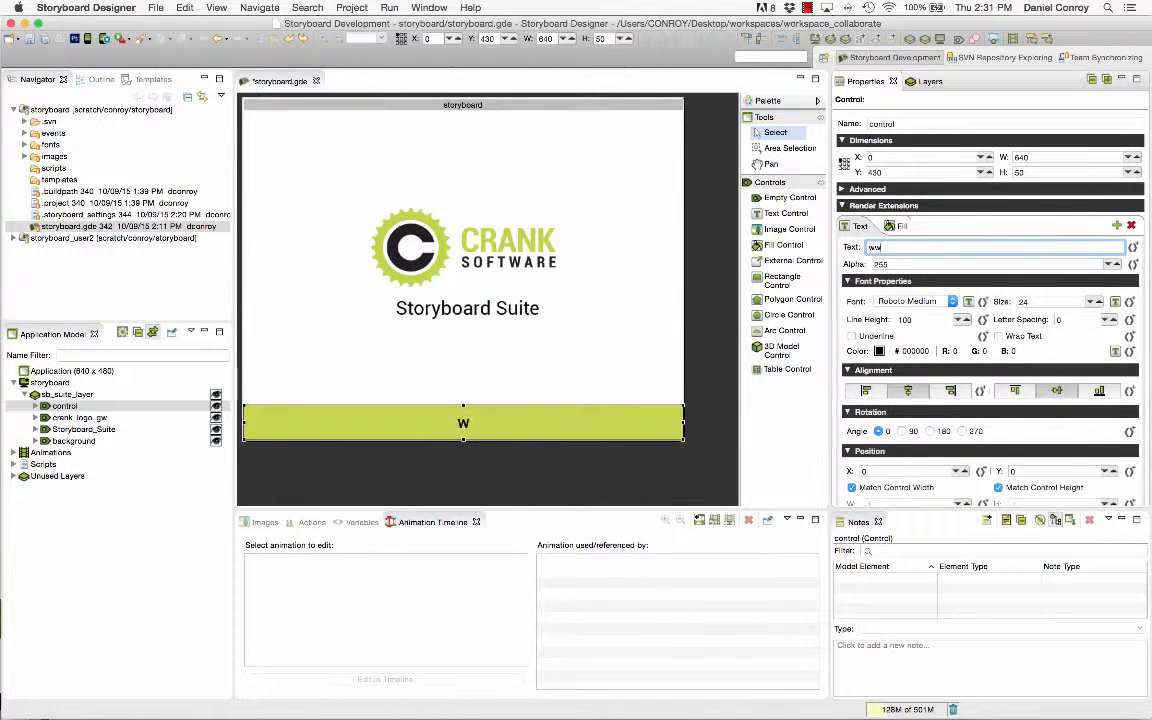
text(www.cranksoftware.com)
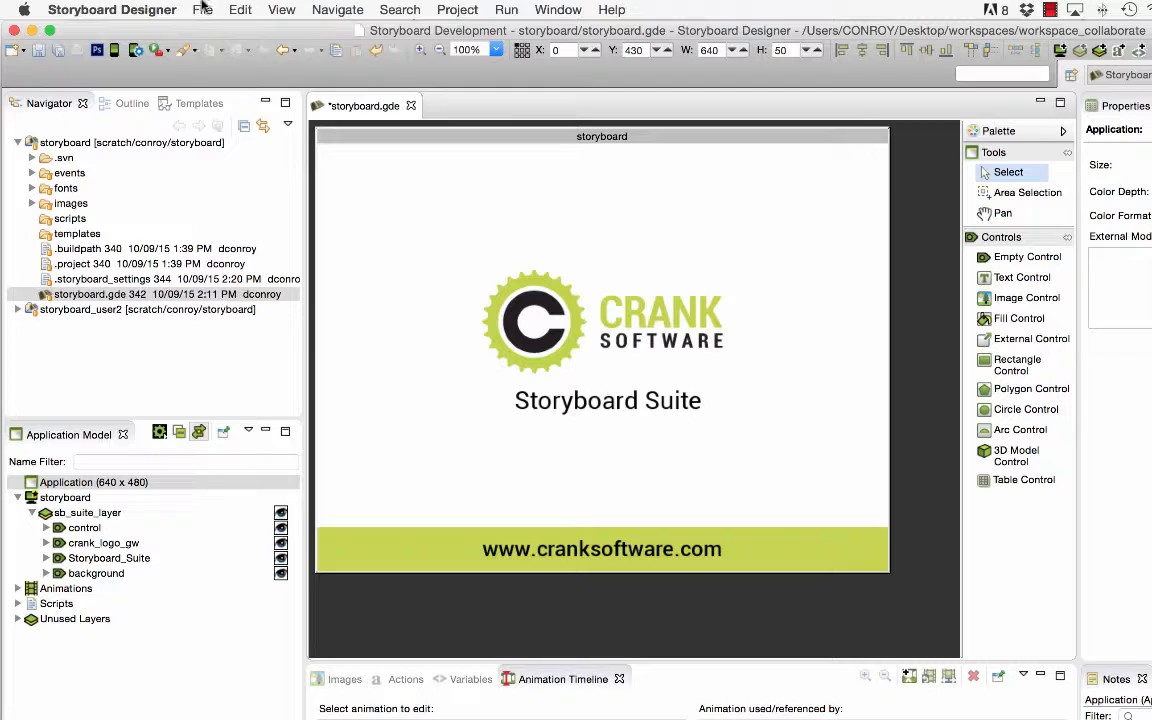
Step: Save storyboard.gde and start Team > Synchronize with Repository from the Navigator
click(204, 8)
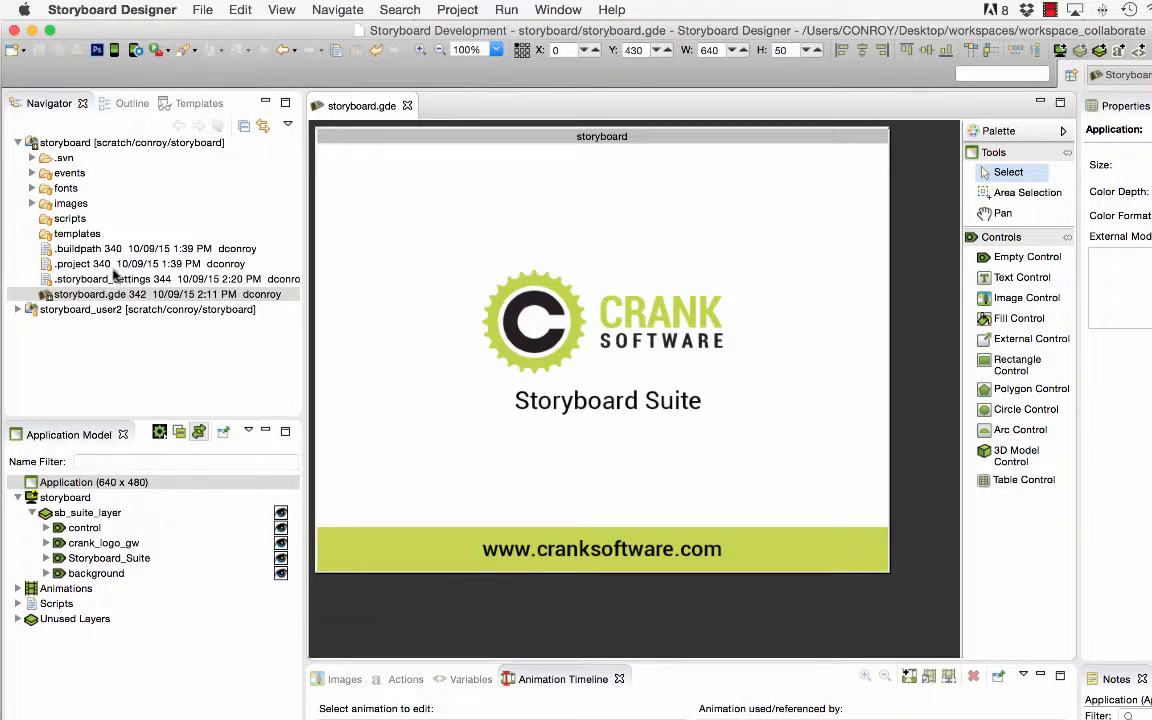
right_click(90, 142)
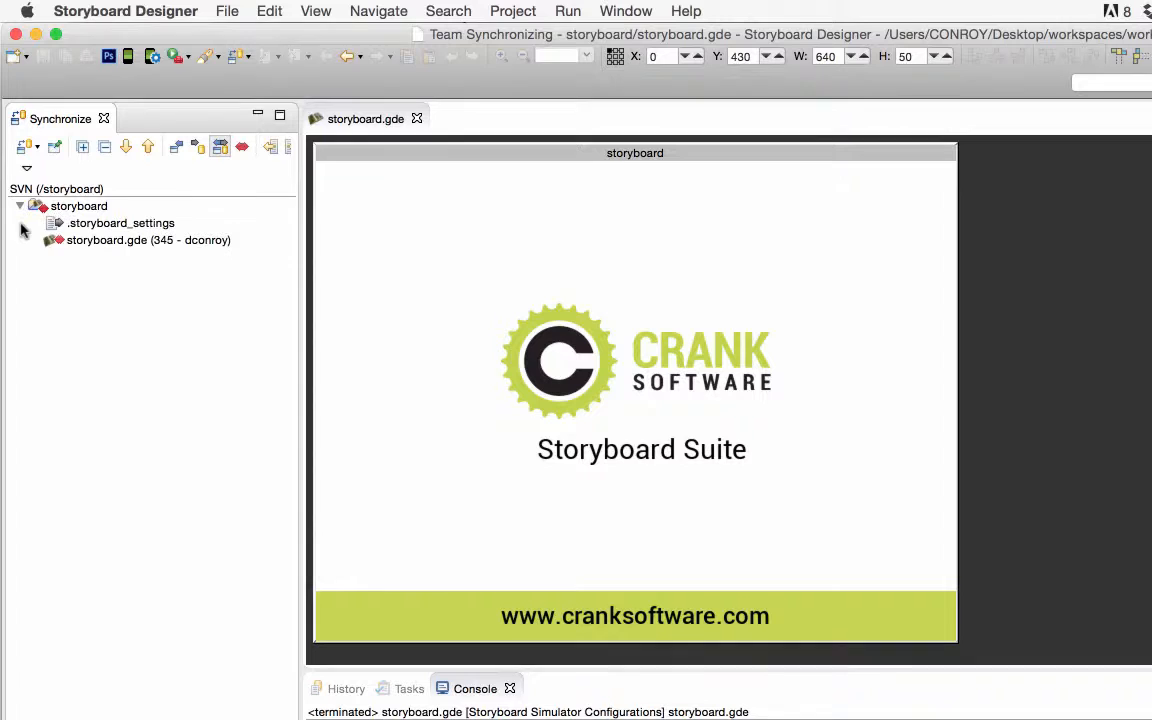
Step: Compare local storyboard.gde (342) with remote (345) and copy the_complete animation locally
click(148, 240)
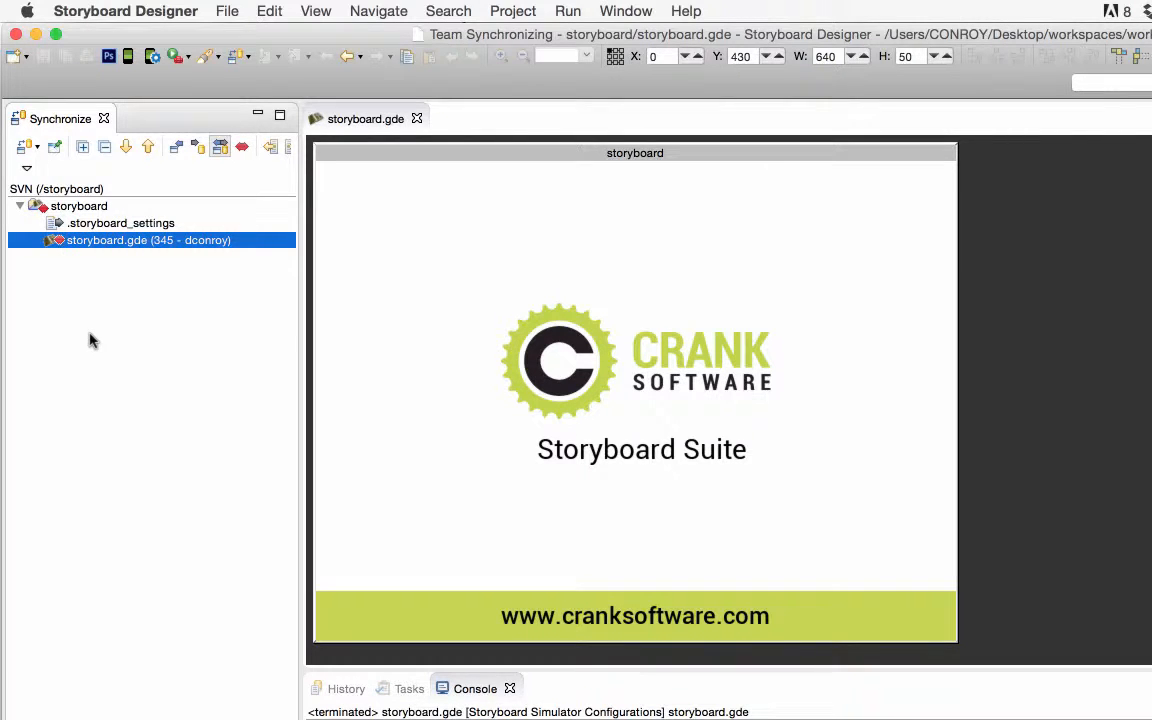
double_click(148, 240)
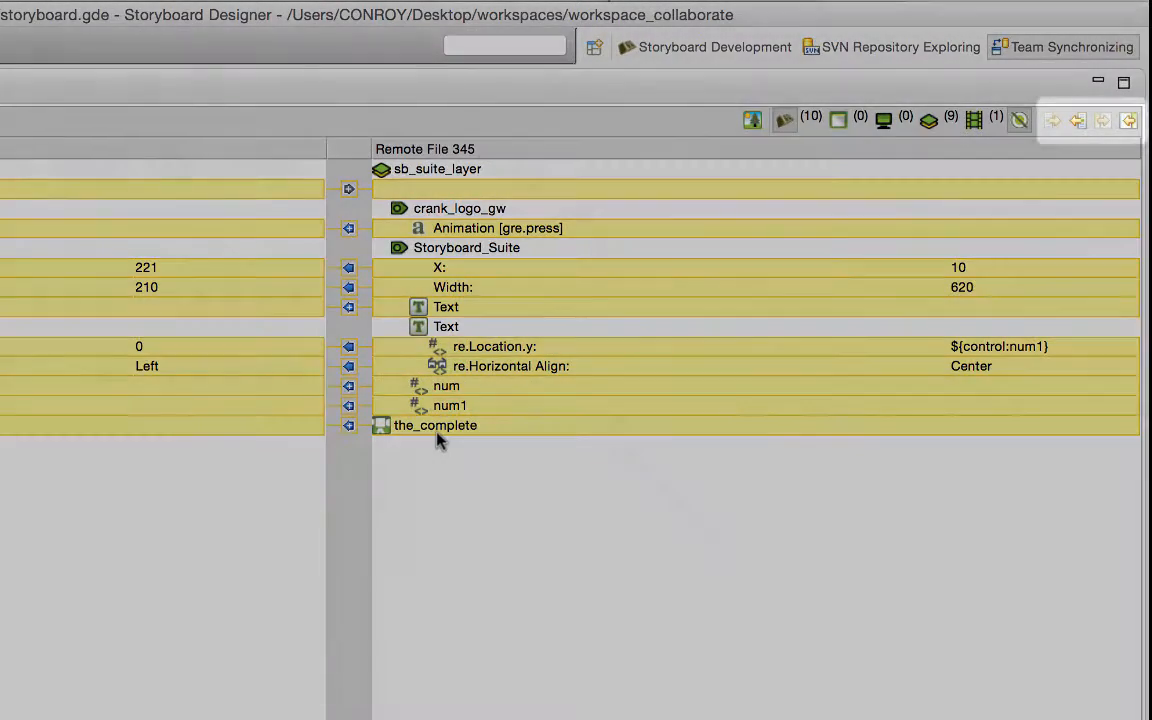
click(436, 424)
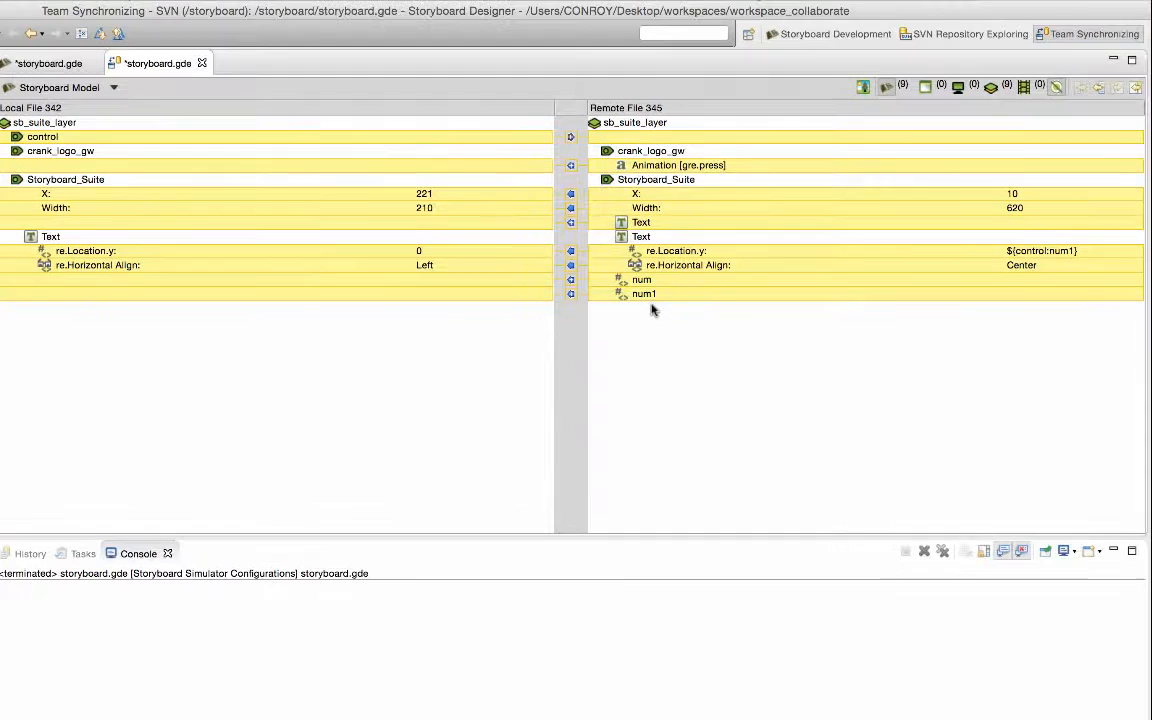
Step: Copy the num/num1 variables, gre.press animation, text location and horizontal alignment from remote to local
click(642, 280)
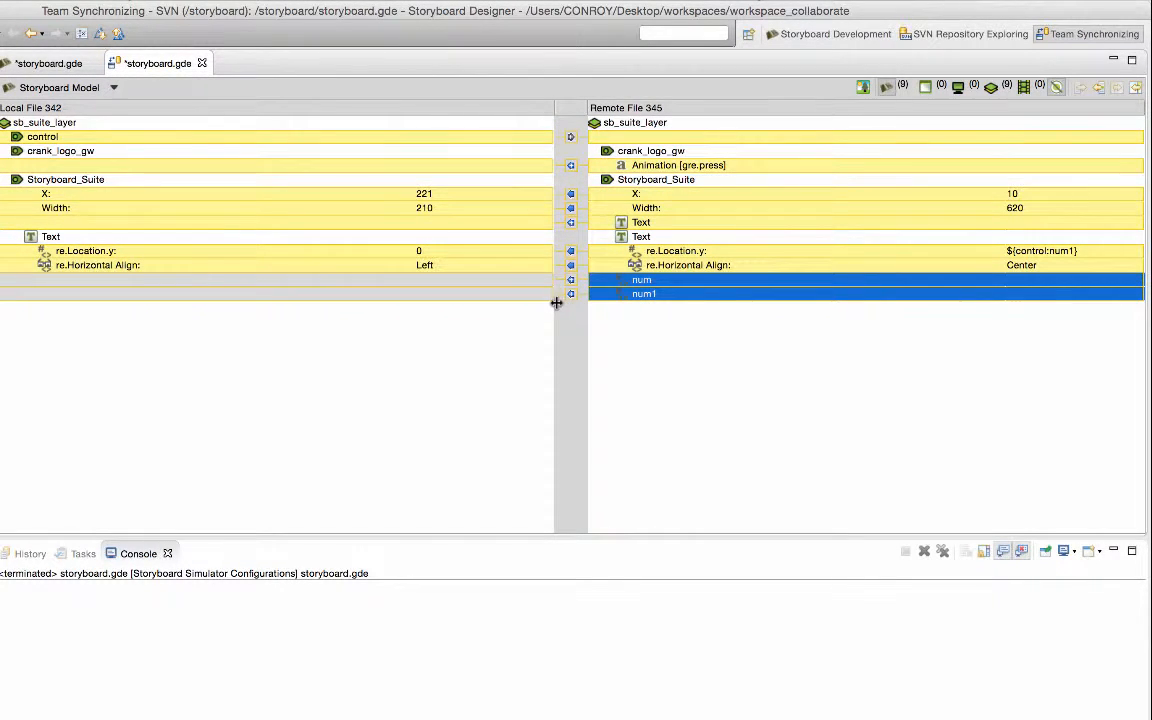
click(678, 164)
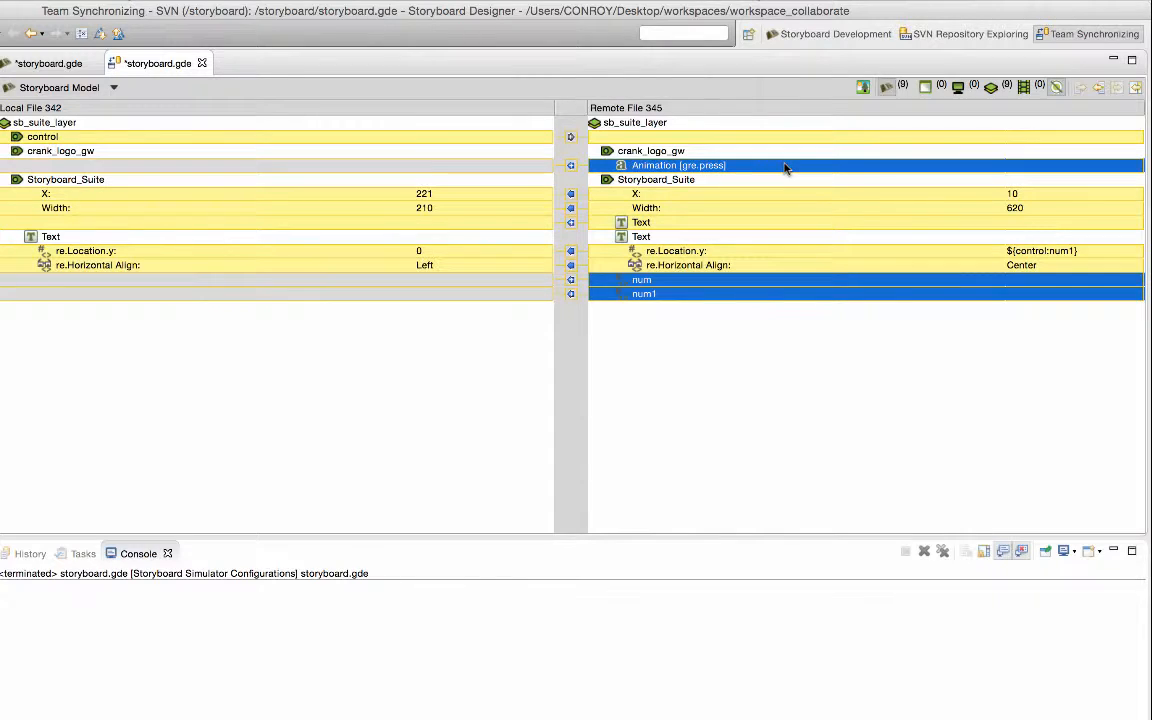
mouse_move(170, 164)
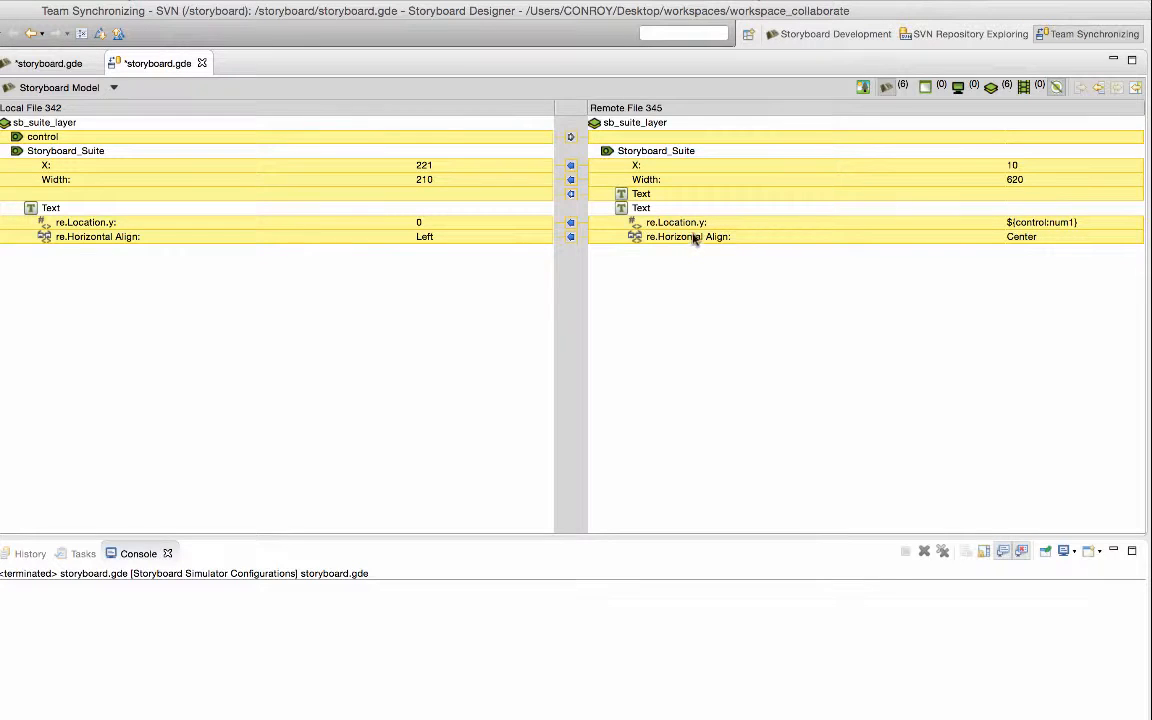
click(676, 222)
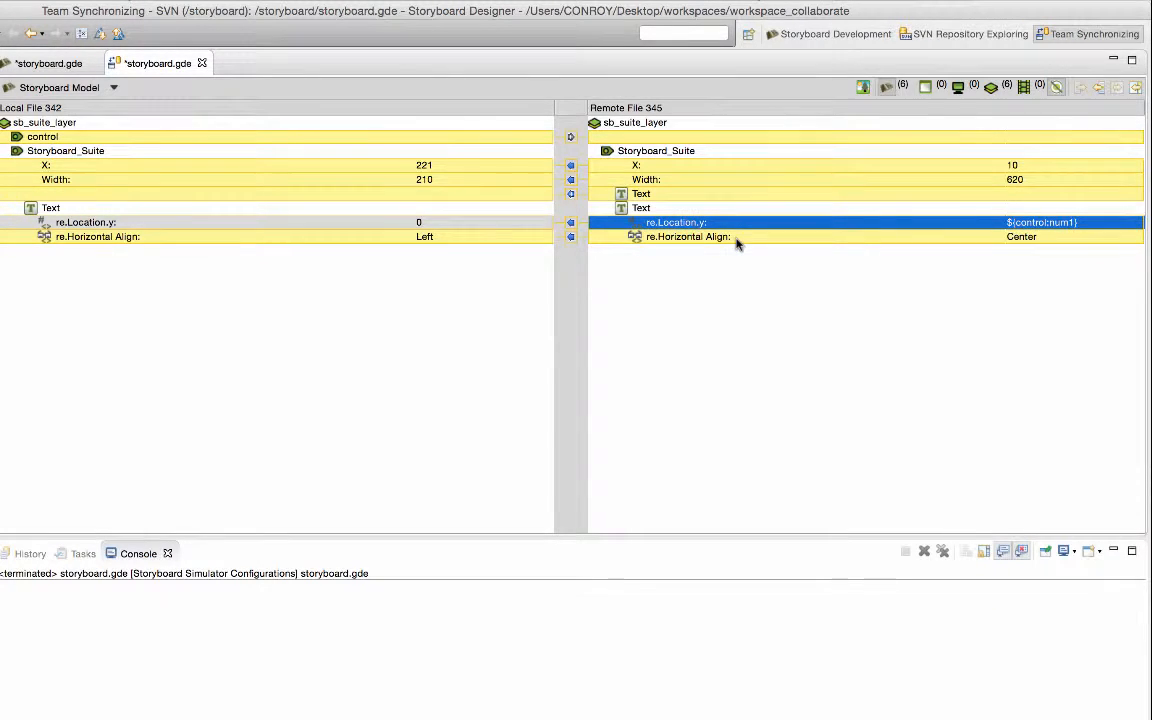
click(688, 236)
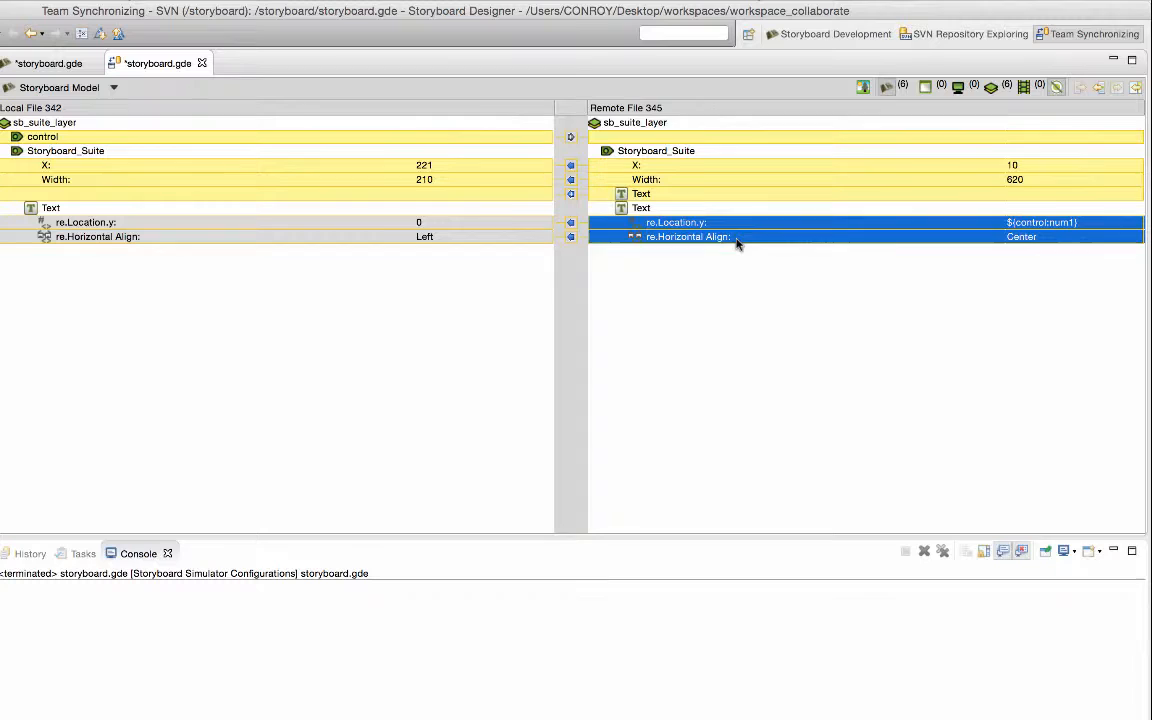
mouse_move(660, 220)
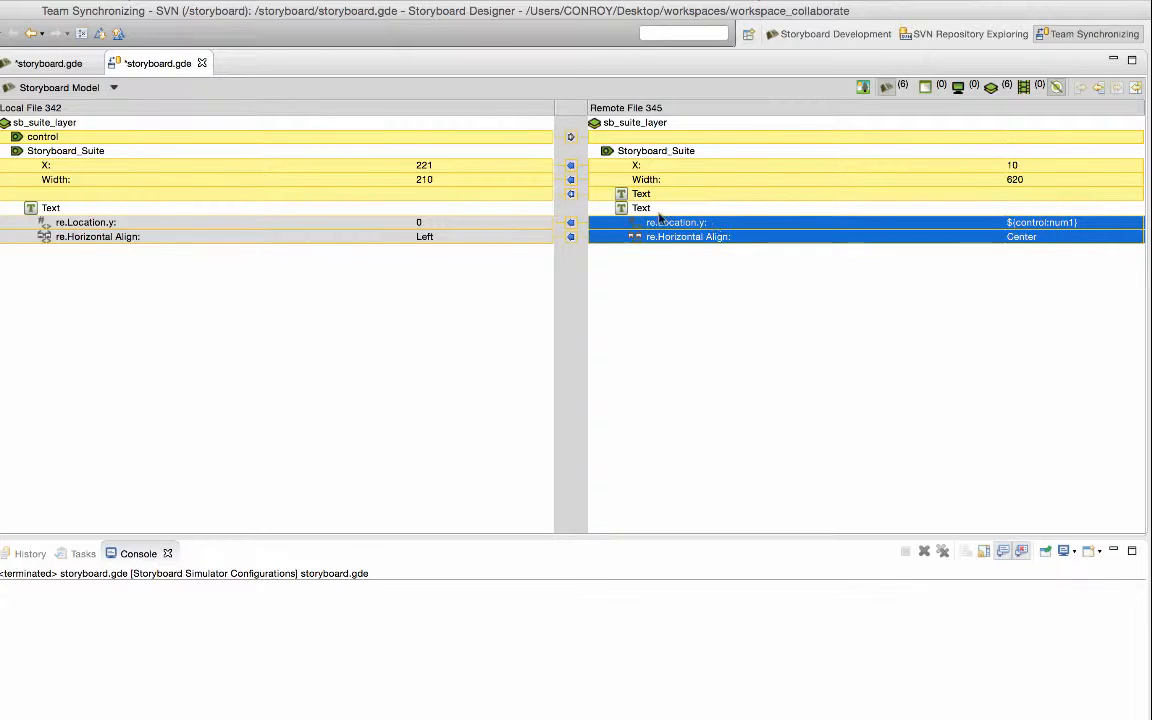
click(644, 186)
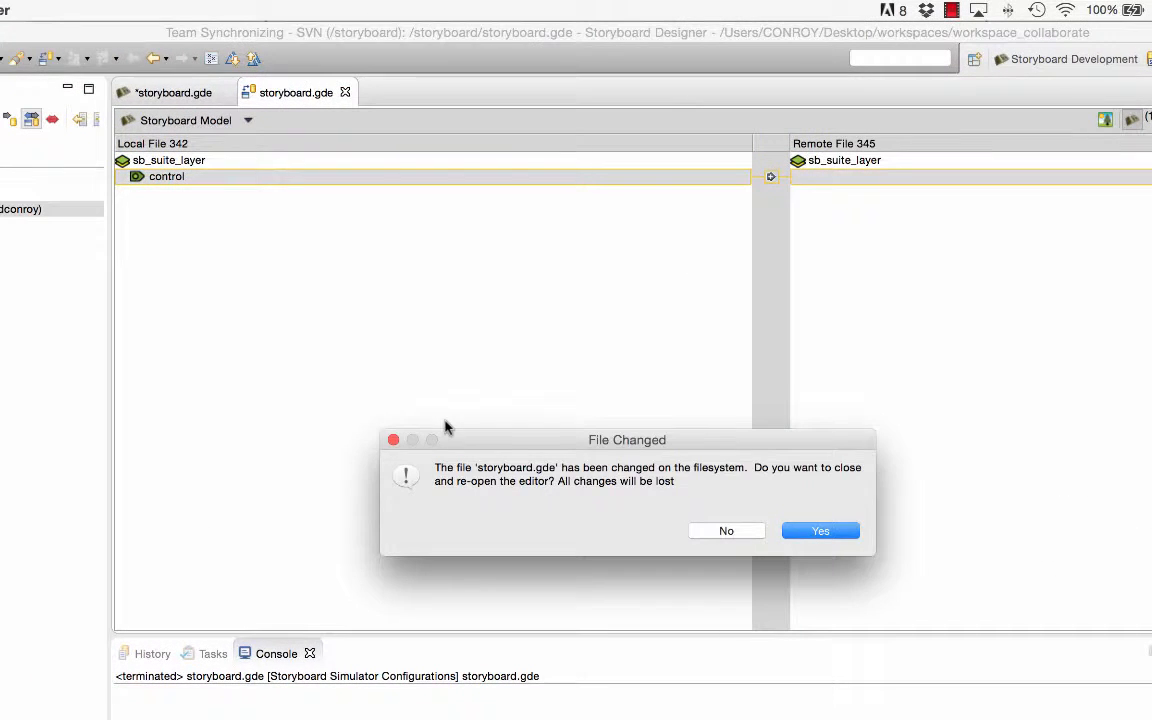
Step: Reopen the changed storyboard.gde, mark it as merged and let the editor reload it
click(820, 532)
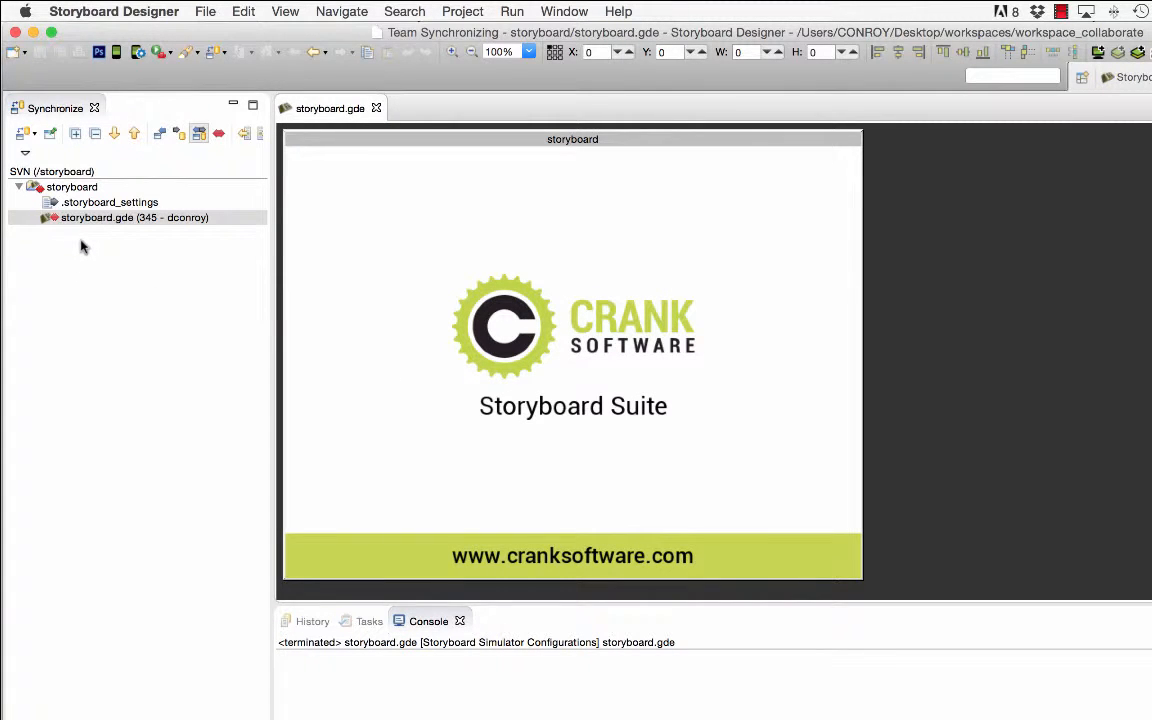
click(132, 216)
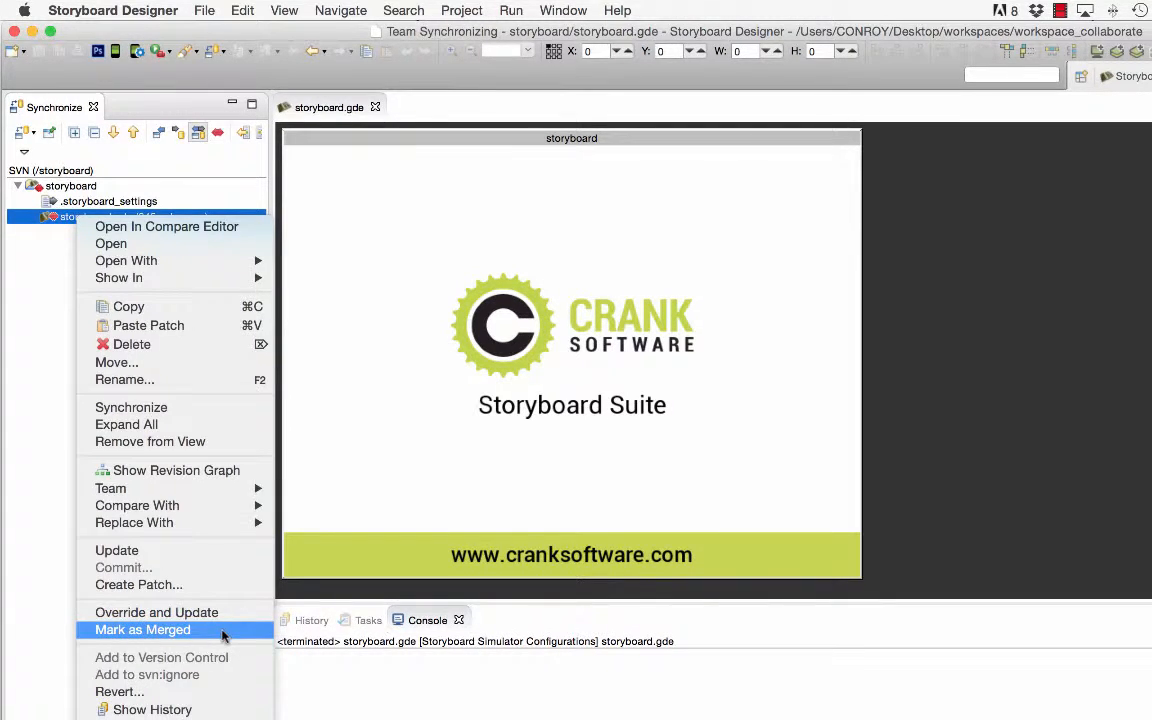
click(142, 628)
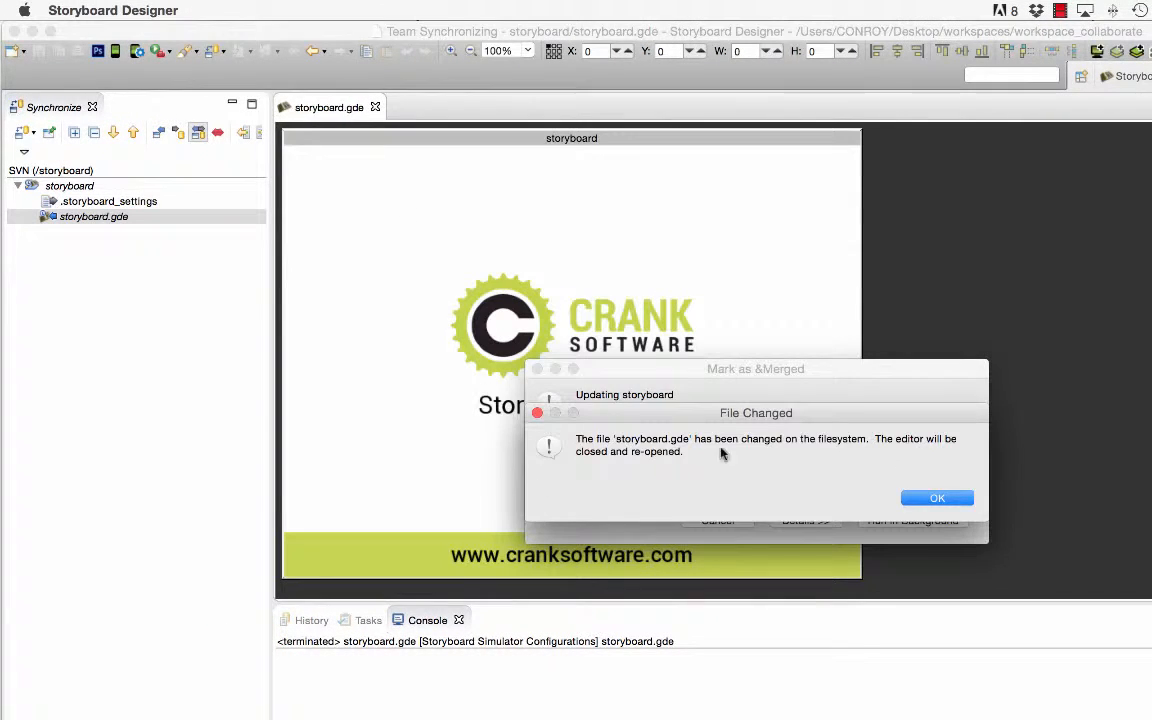
click(936, 498)
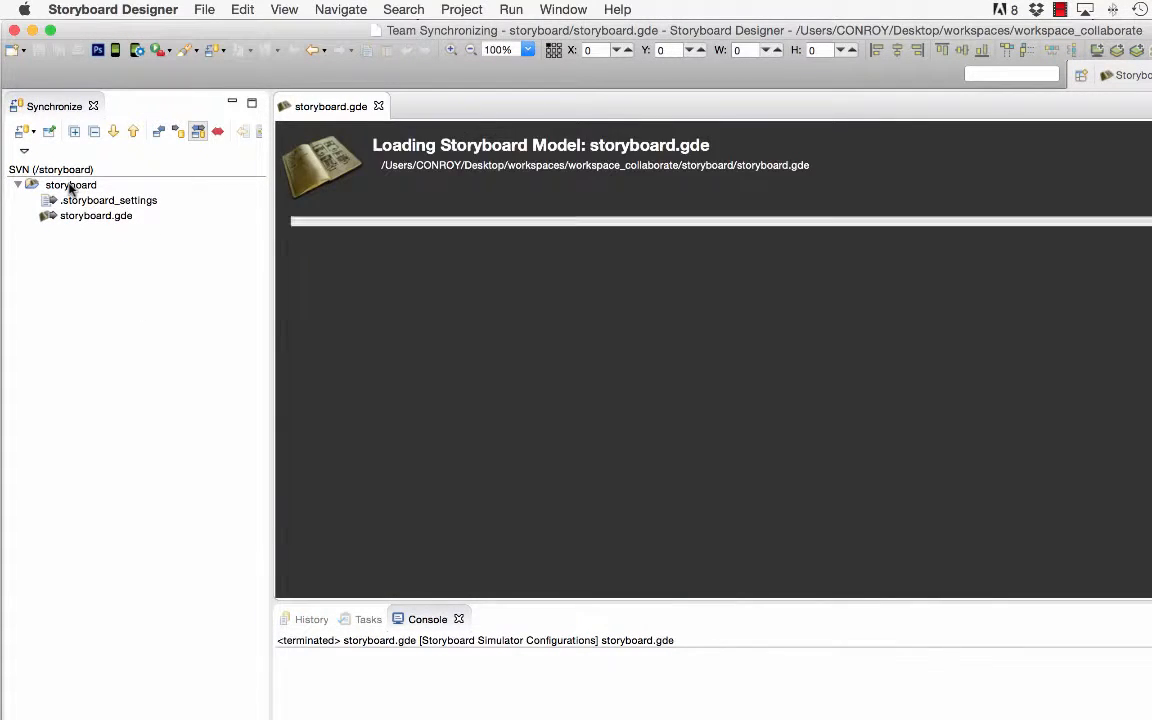
right_click(70, 184)
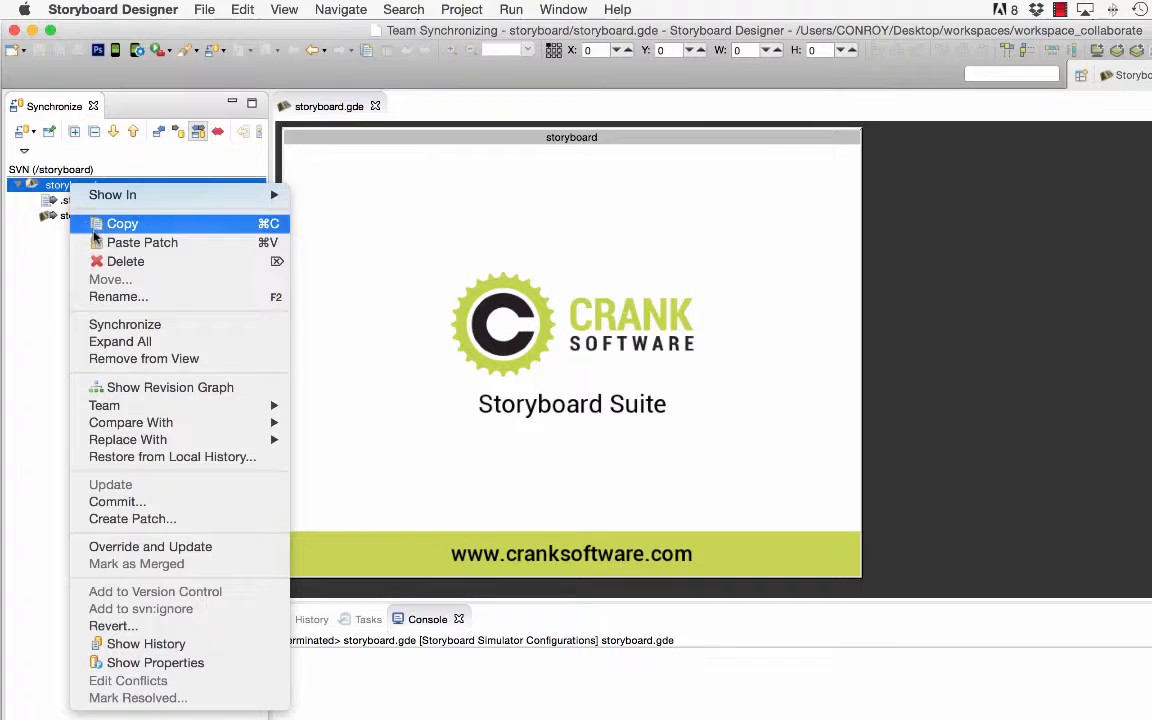
Step: Commit the storyboard project with the comment 'combined animations' about the animation and web address
click(116, 500)
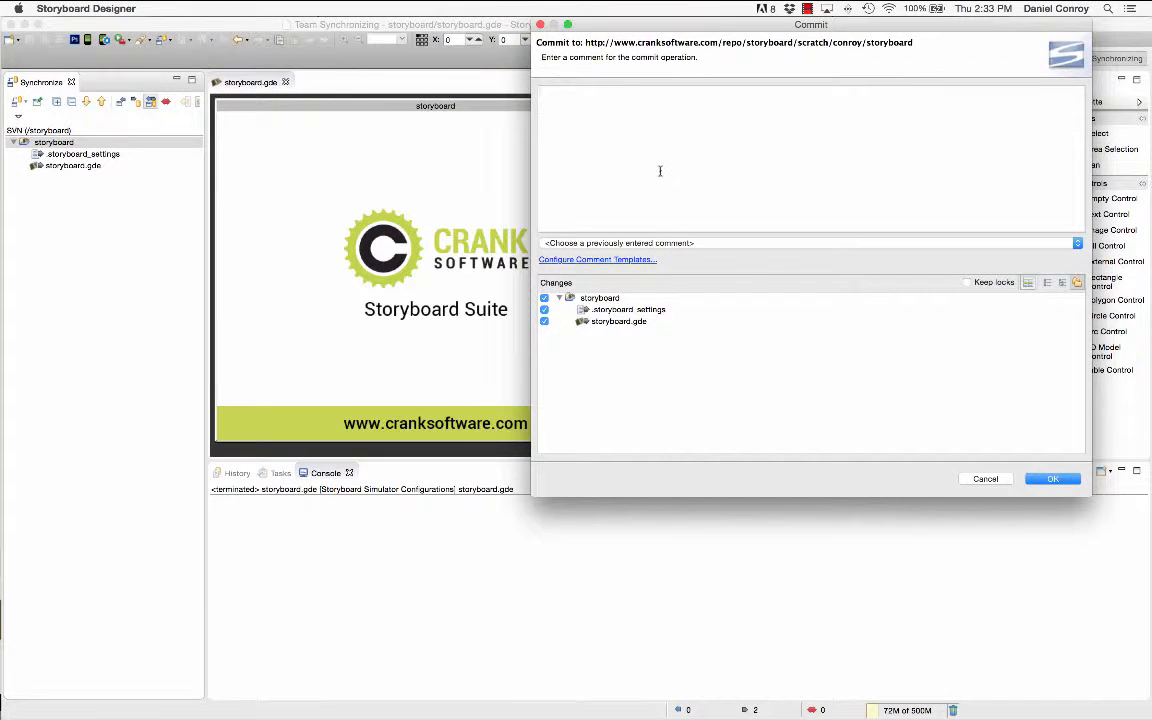
text(combined animations)
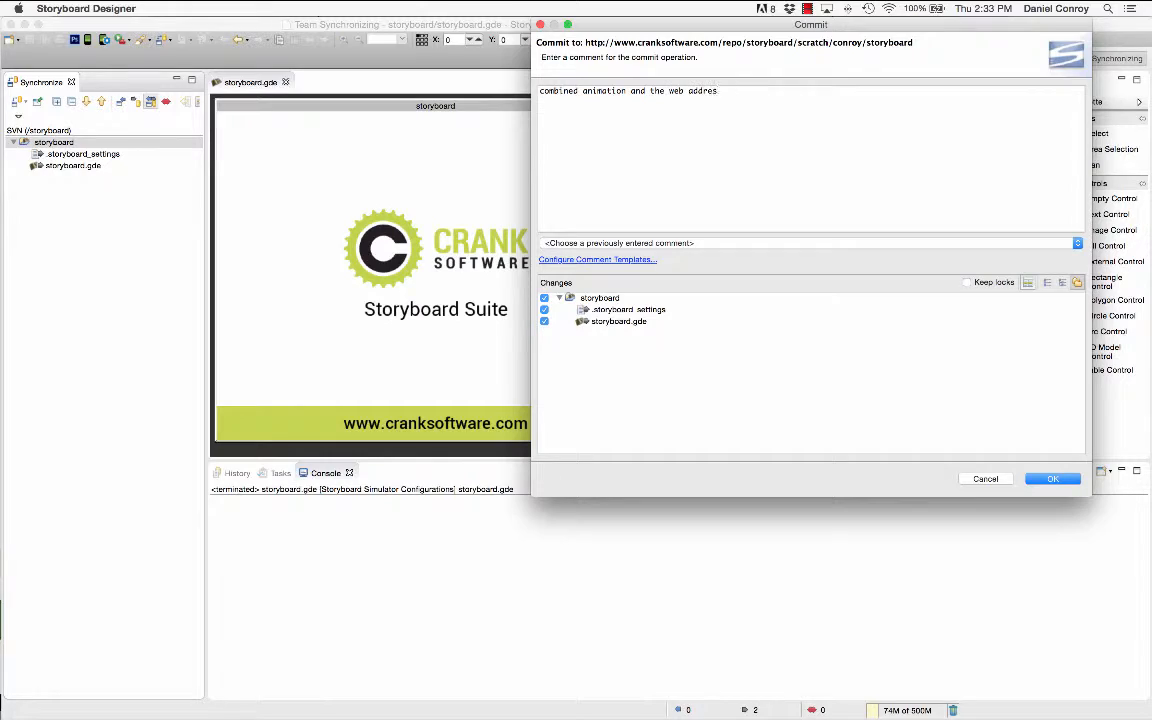
click(1052, 478)
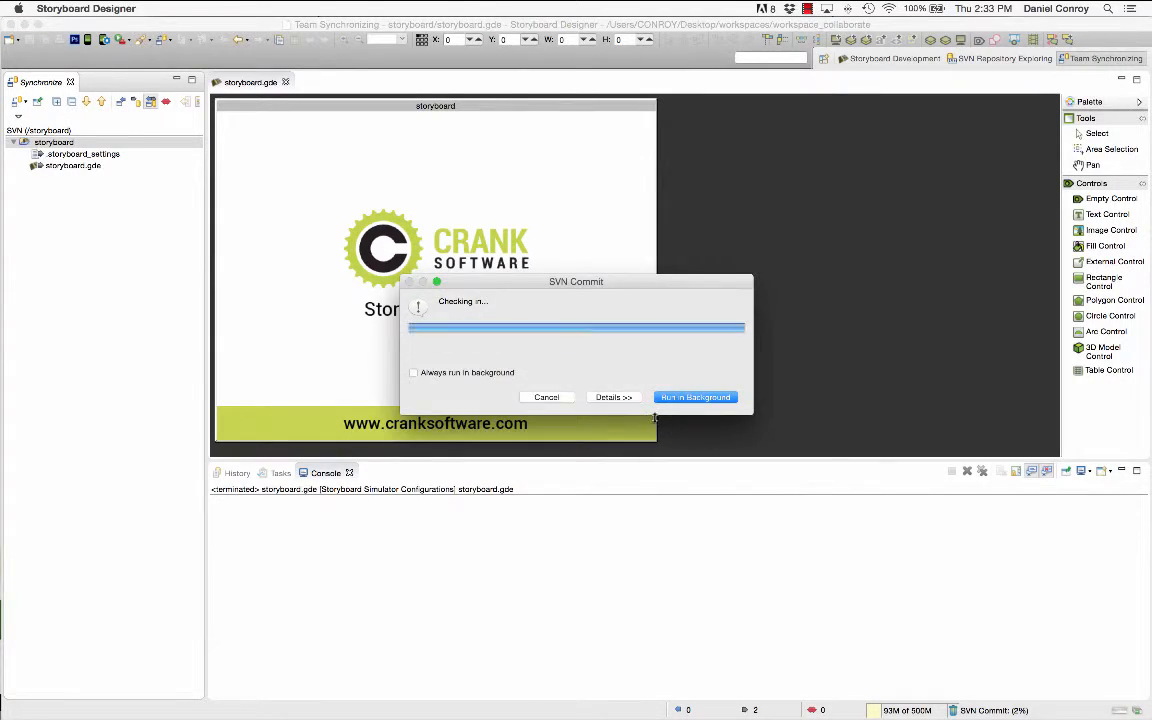